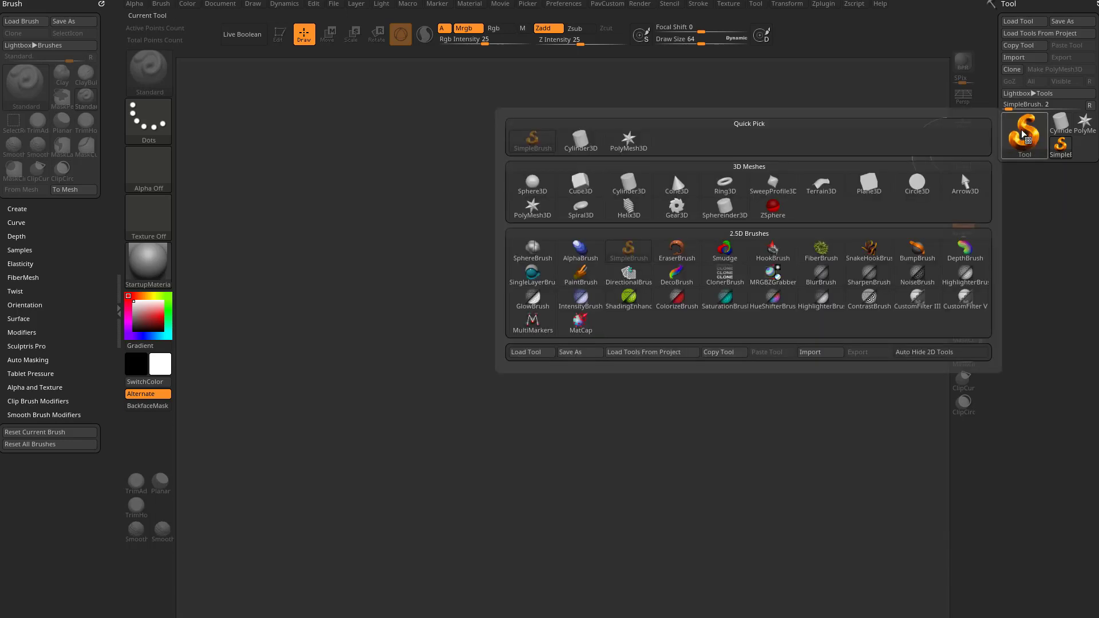
# Make the ZSphere the current tool and apply the SkinShade4 material.
pyautogui.click(772, 204)
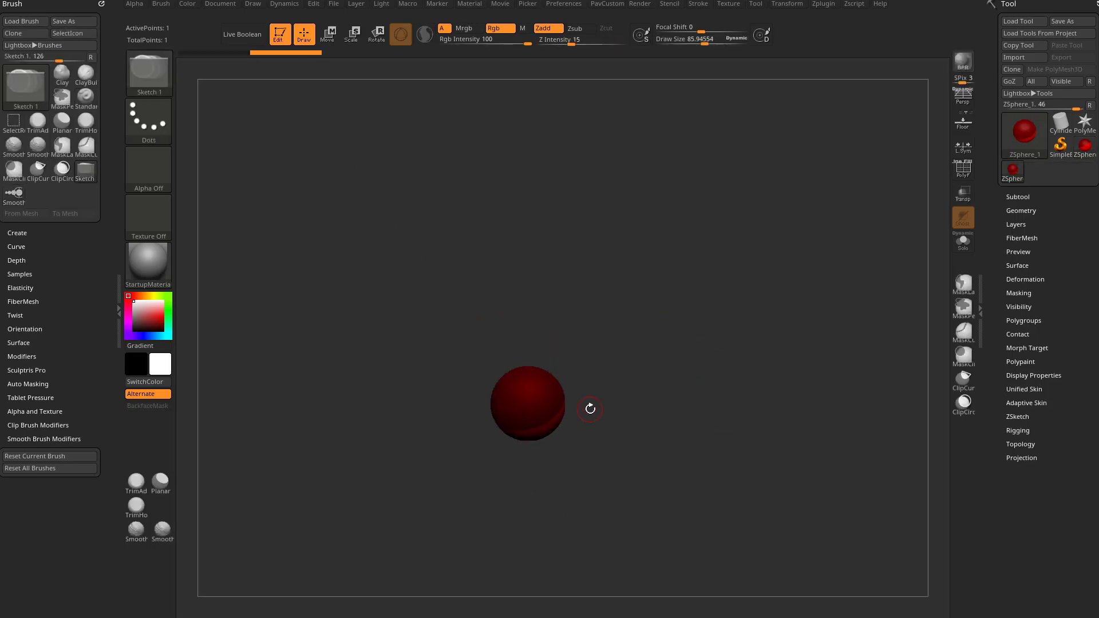
pyautogui.click(147, 265)
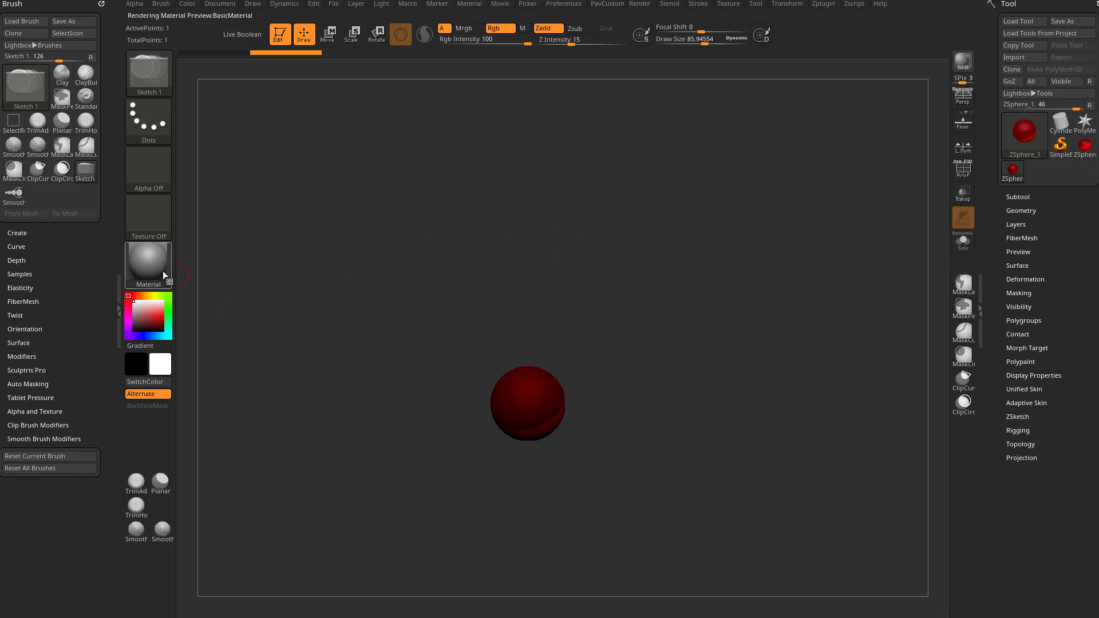
pyautogui.click(147, 265)
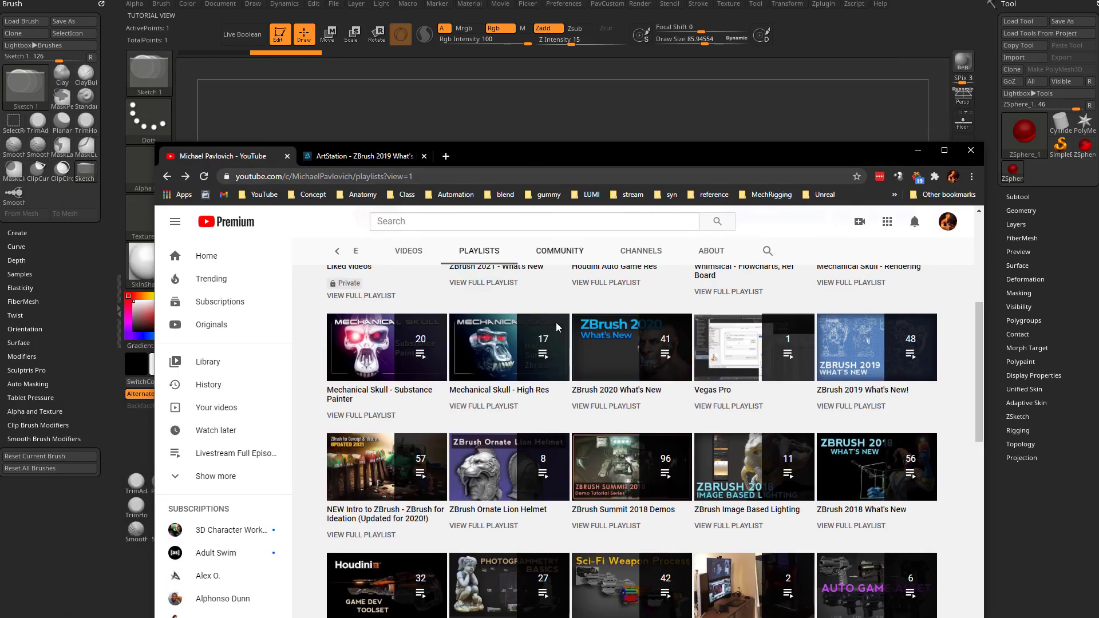
# Scroll through the YouTube channel's playlists while looking for zsphere videos.
pyautogui.scroll(3)
pyautogui.write('zsphere')
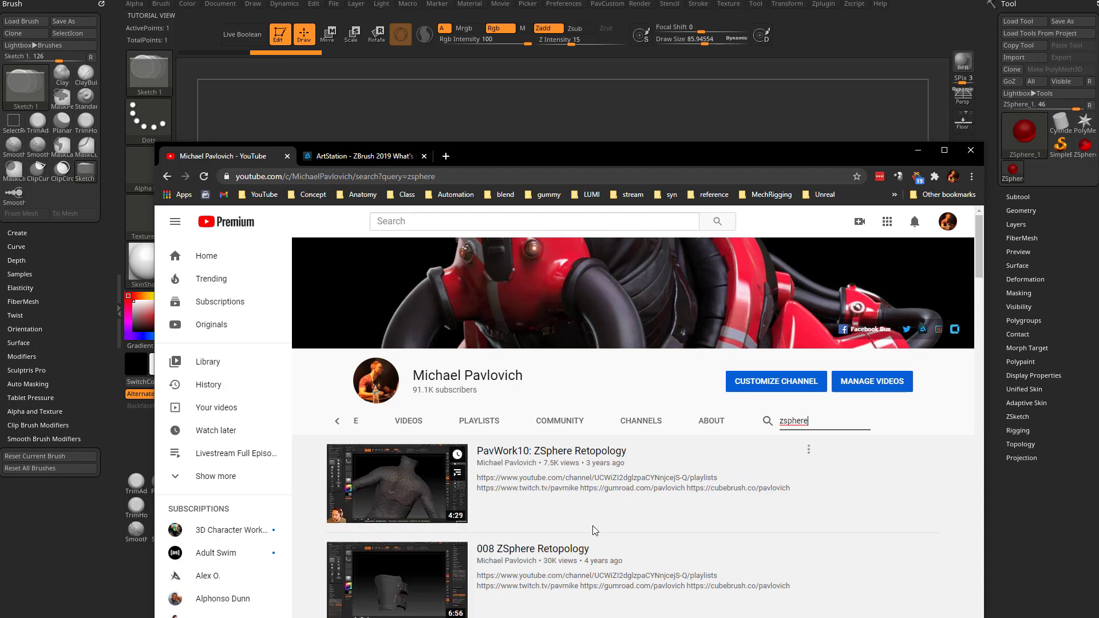
pyautogui.scroll(-3)
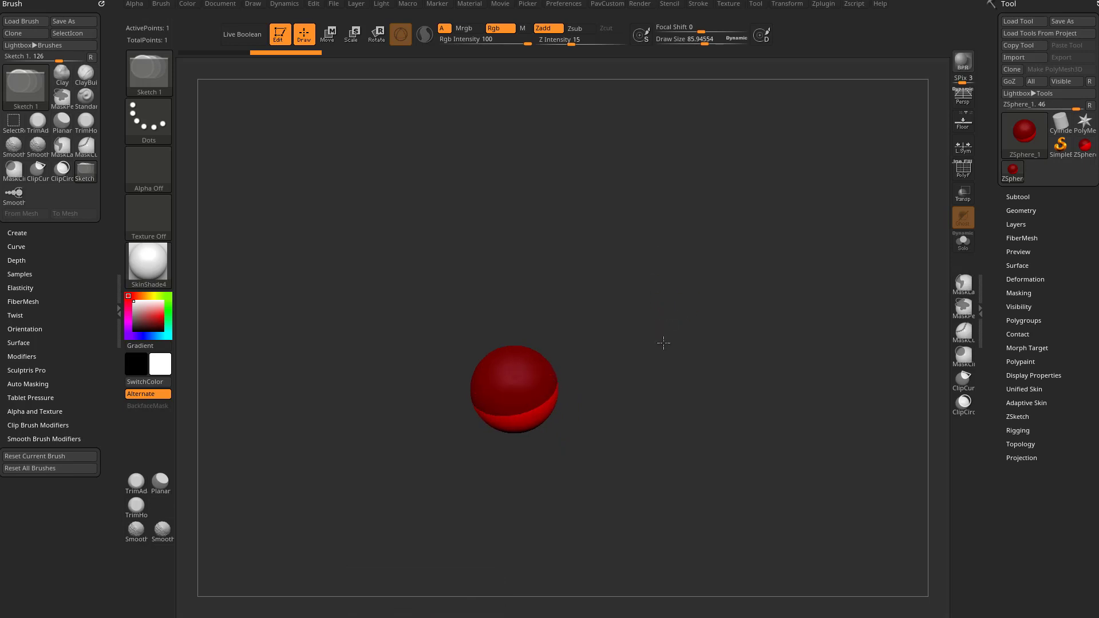
pyautogui.moveTo(303, 35)
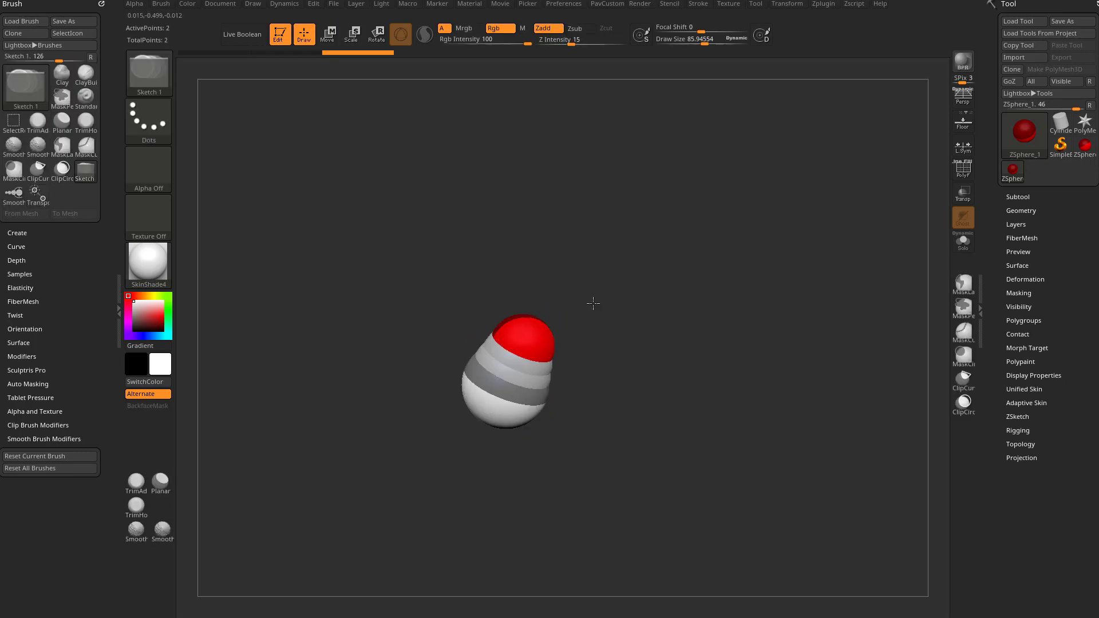
# Add child ZSpheres at the tip to build a bent nine-point chain.
pyautogui.click(327, 33)
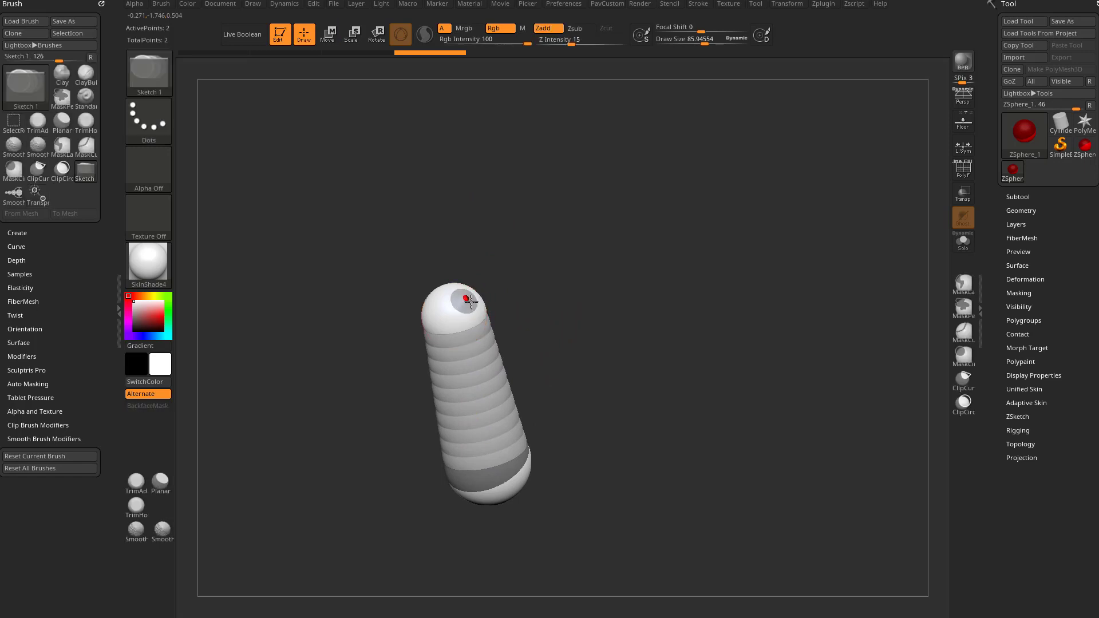
pyautogui.click(327, 34)
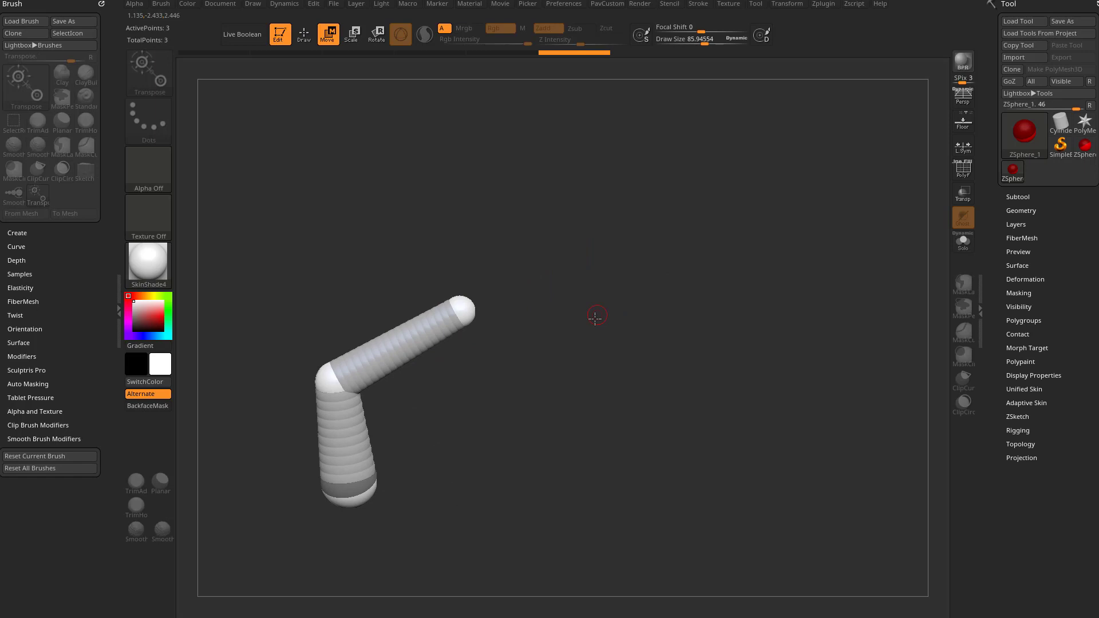
pyautogui.click(463, 309)
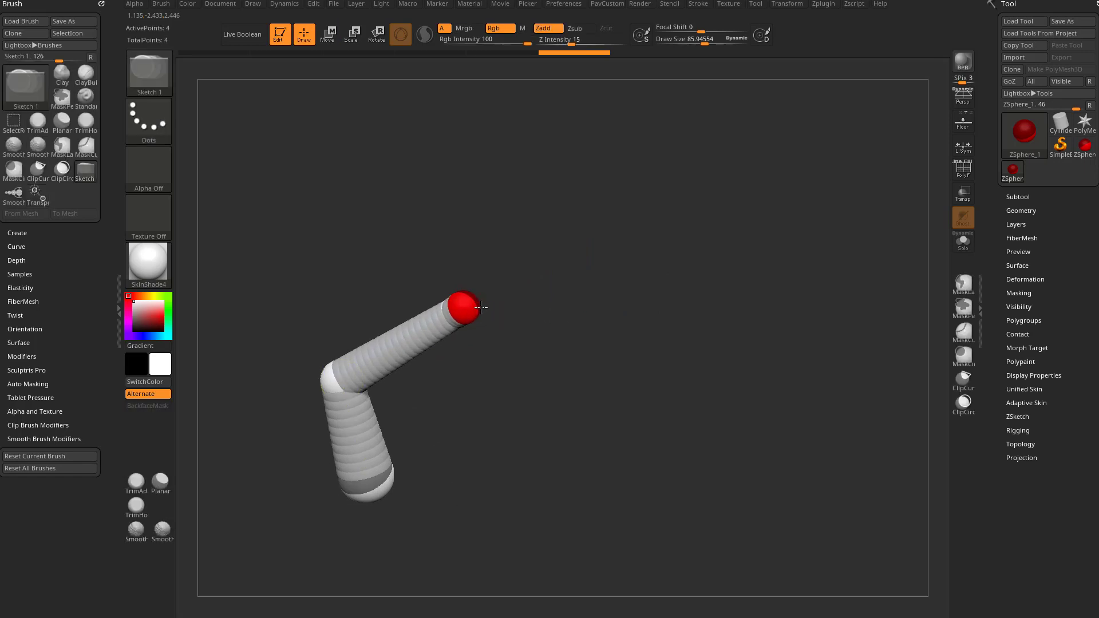
pyautogui.click(327, 34)
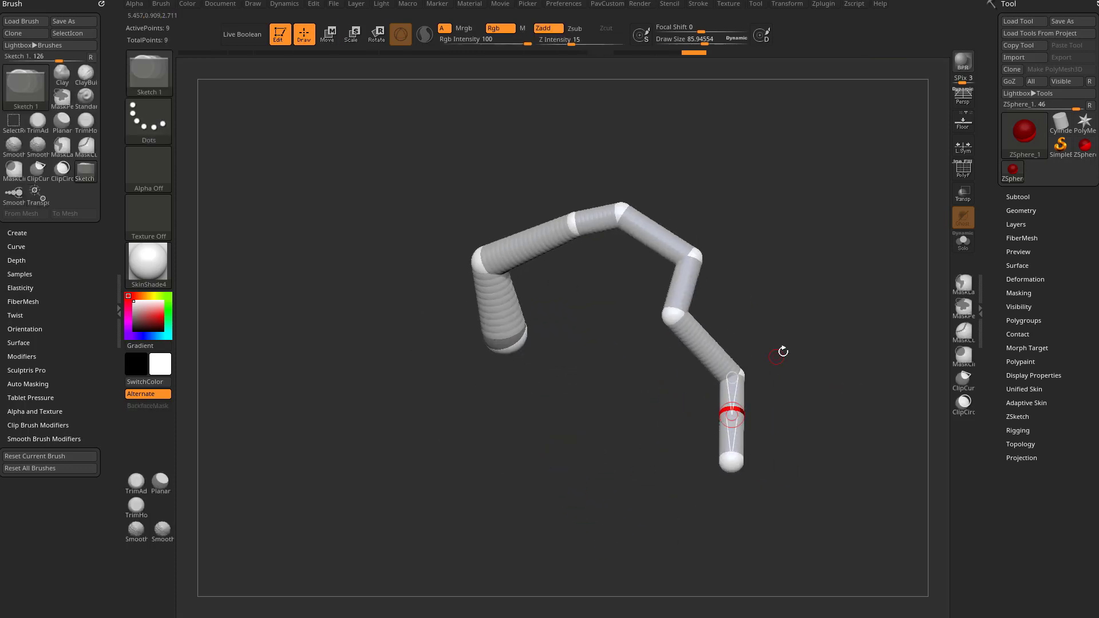
# Keep adding ZSpheres until the zigzag chain reaches eighteen points.
pyautogui.click(327, 34)
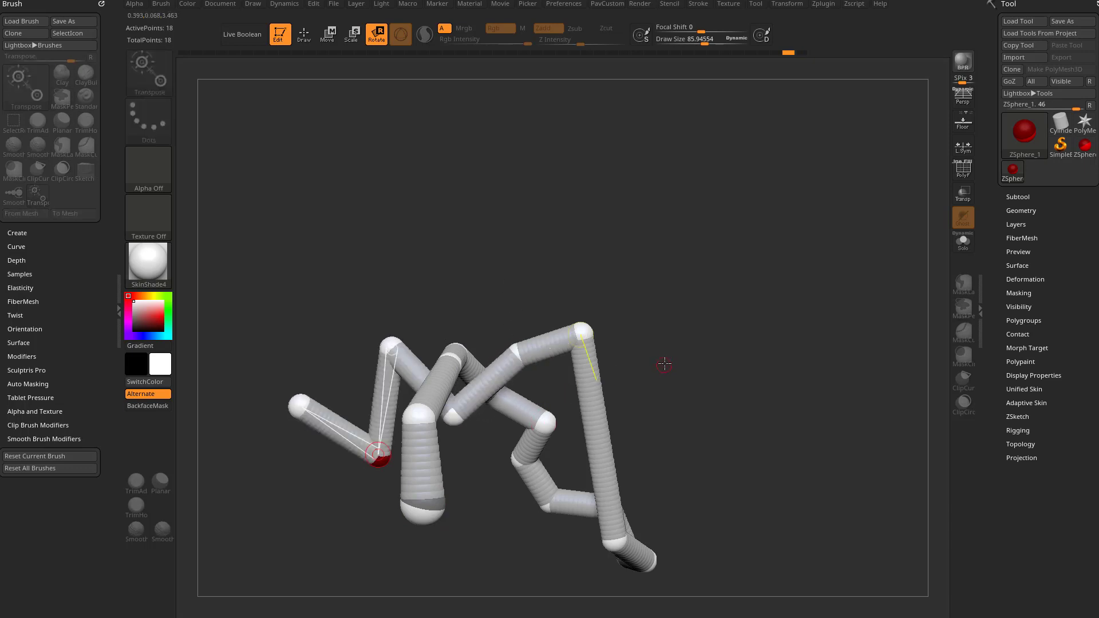
pyautogui.click(327, 34)
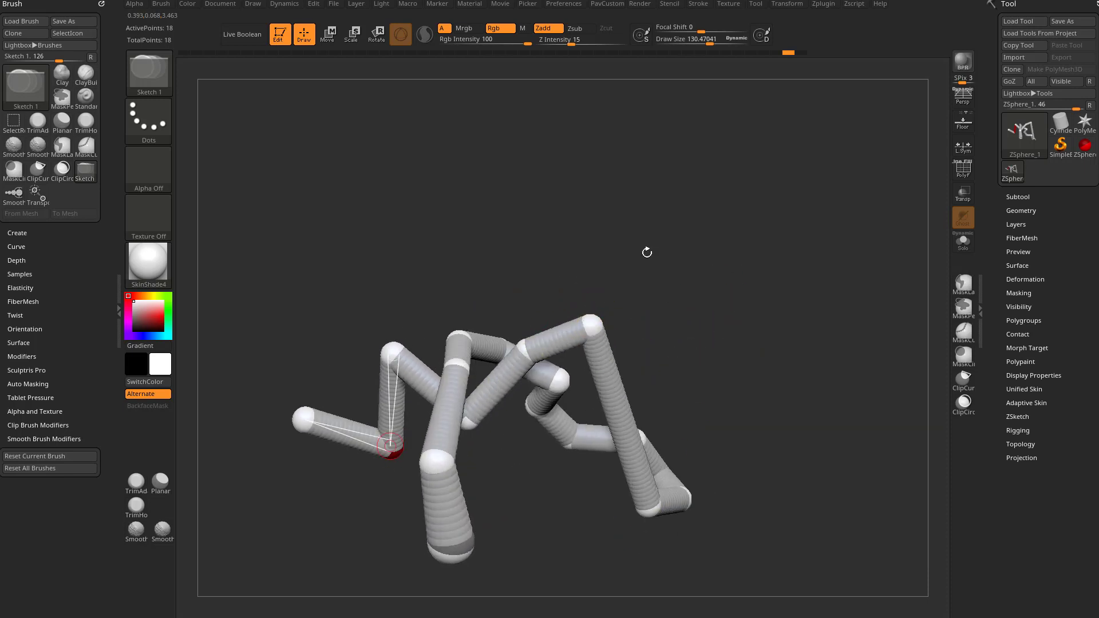
# Bring up the Stroke palette's Curves Helper settings for the ZSphere chain.
pyautogui.click(702, 4)
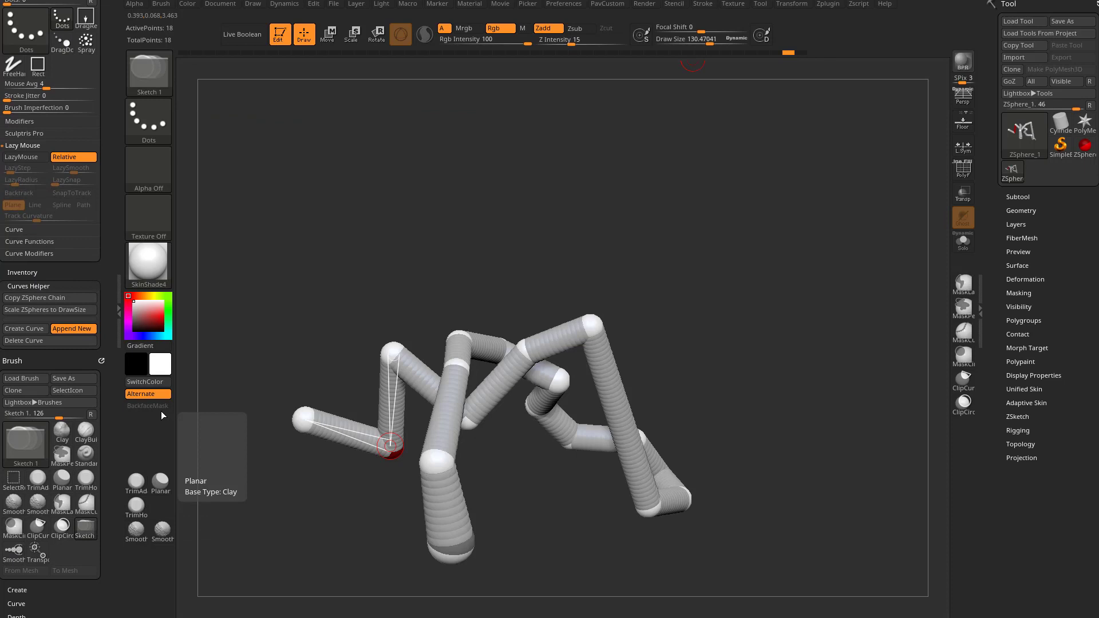
pyautogui.moveTo(40, 310)
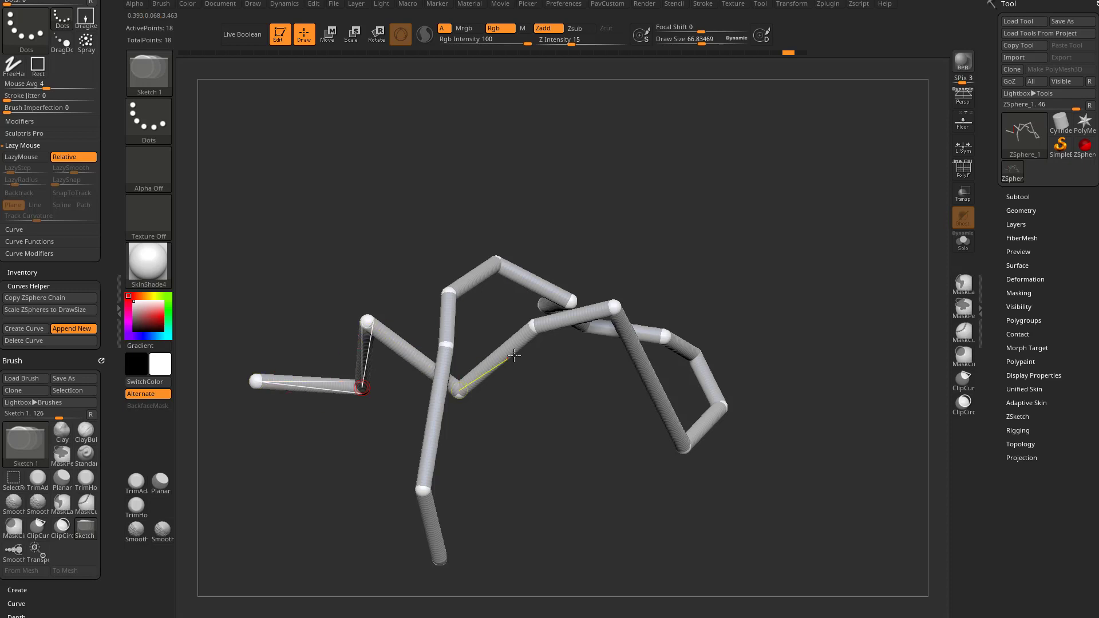
# Copy the ZSphere chain to memory and start deleting the cube subtool.
pyautogui.click(35, 297)
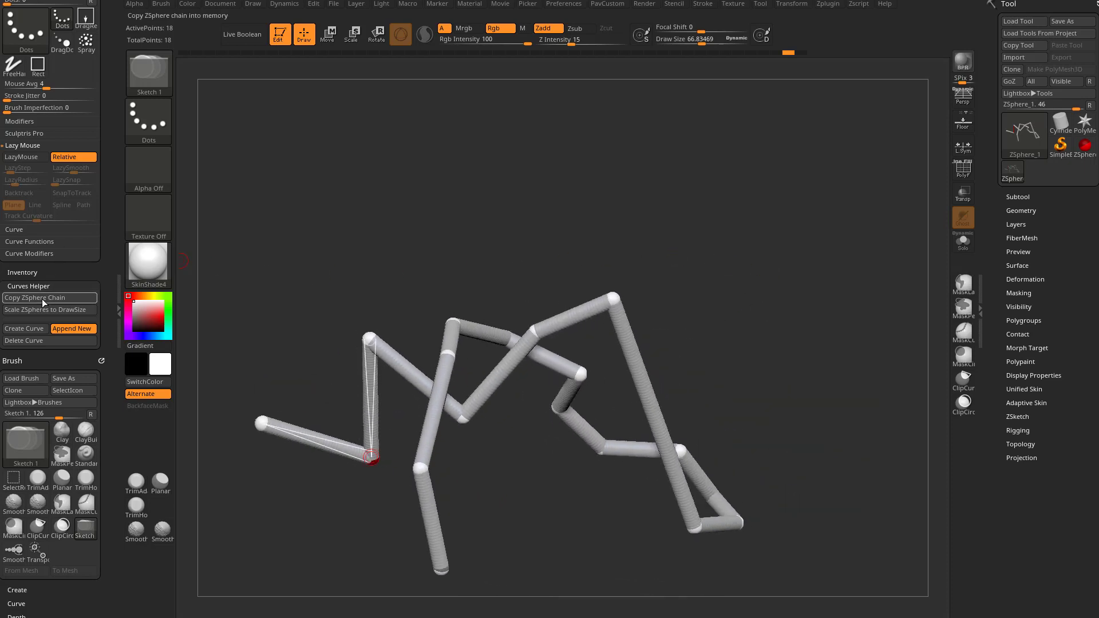
pyautogui.moveTo(135, 482)
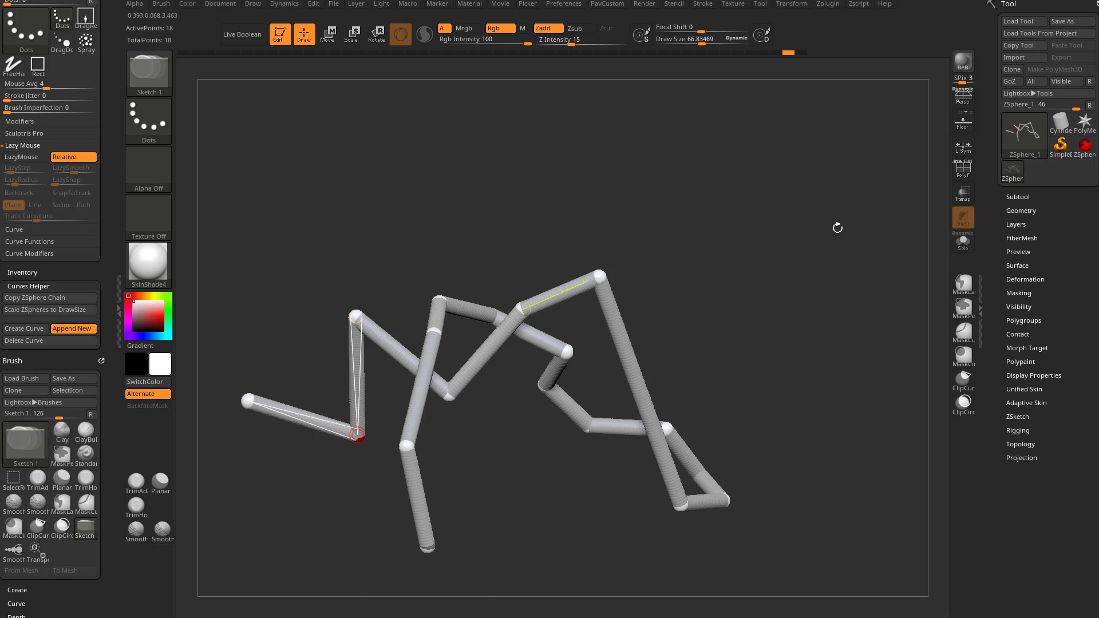
pyautogui.click(1019, 197)
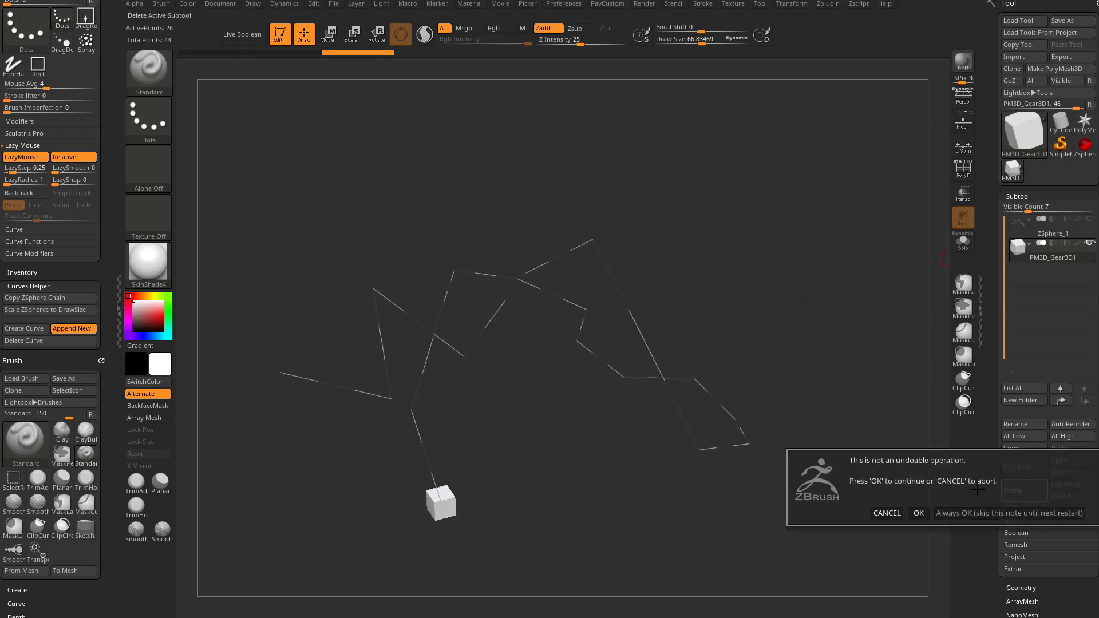
# Confirm deleting the cube, append a PolyMesh3D star and select it.
pyautogui.click(917, 512)
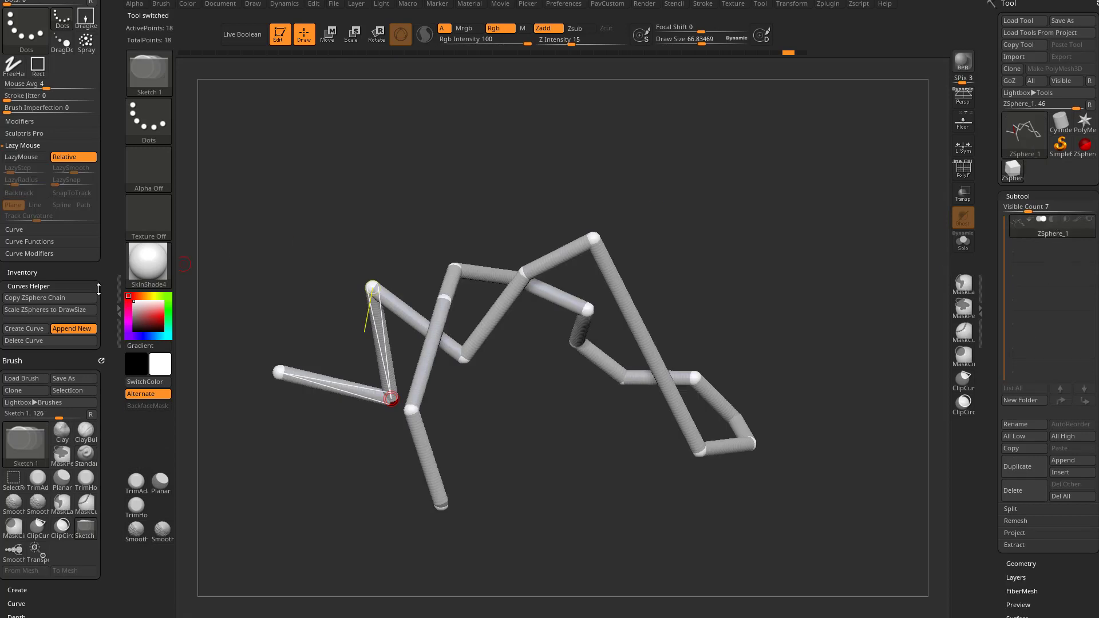
pyautogui.moveTo(1072, 460)
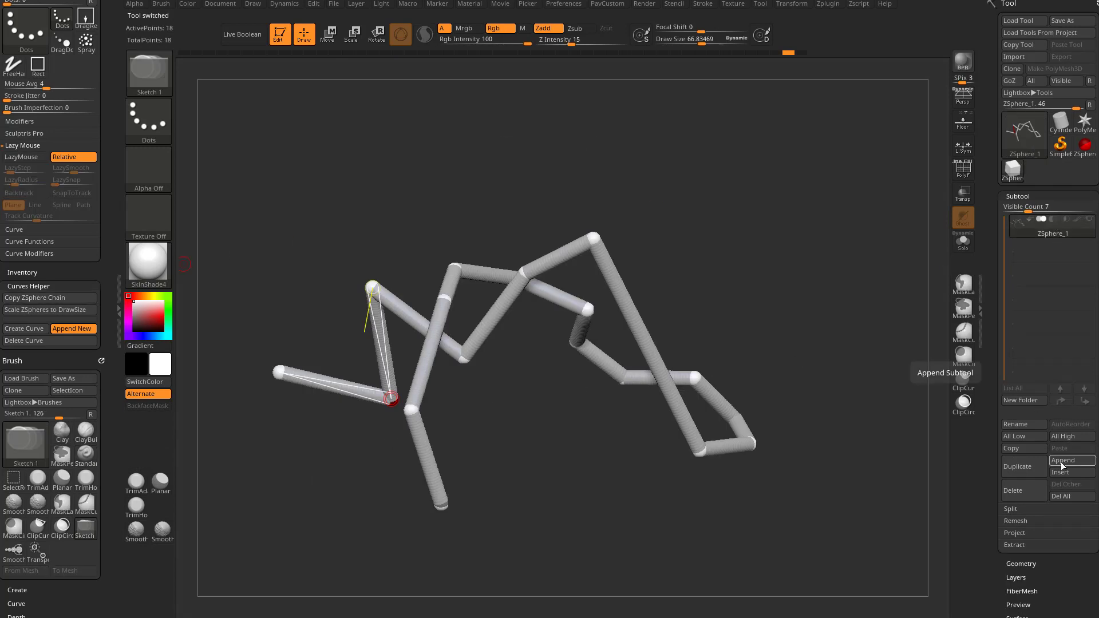
pyautogui.click(1063, 460)
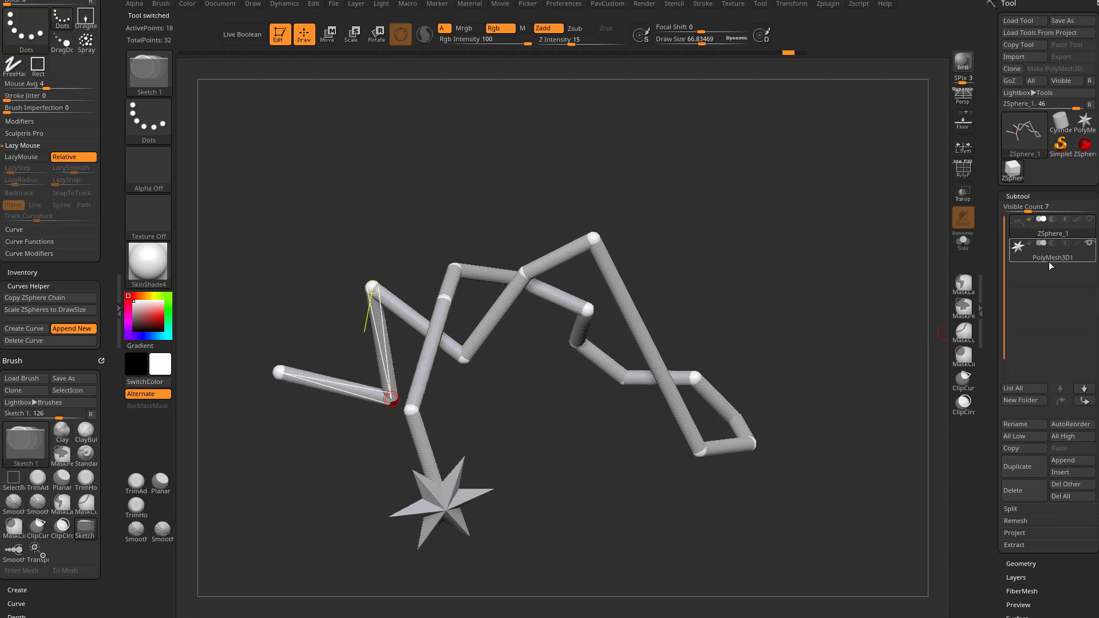
pyautogui.click(1049, 257)
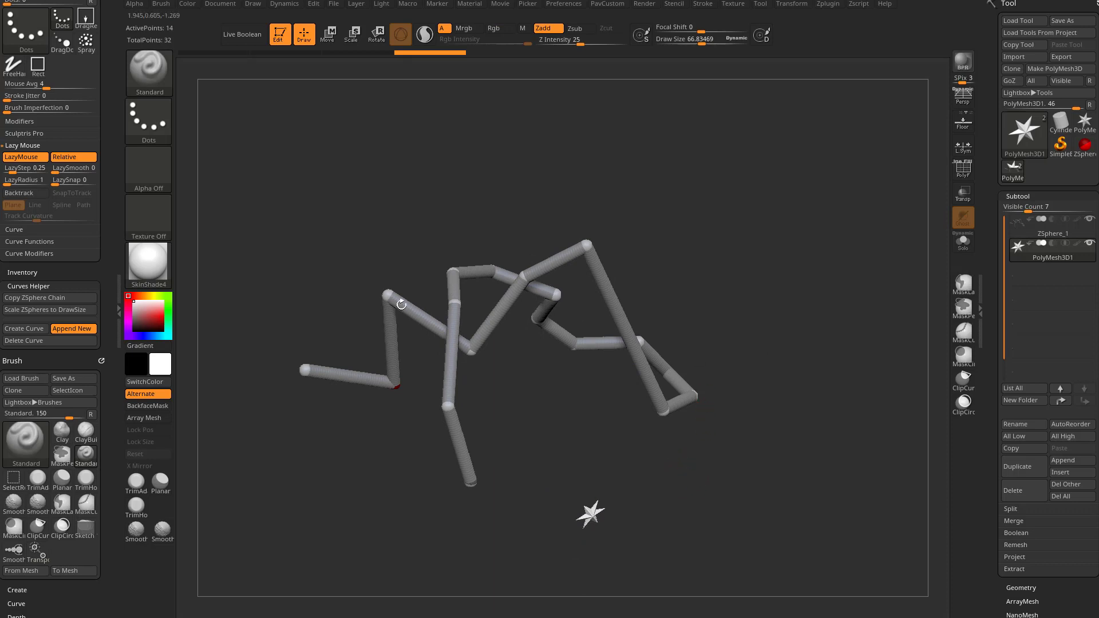
# Try Copy ZSphere Chain with the star subtool active.
pyautogui.click(35, 298)
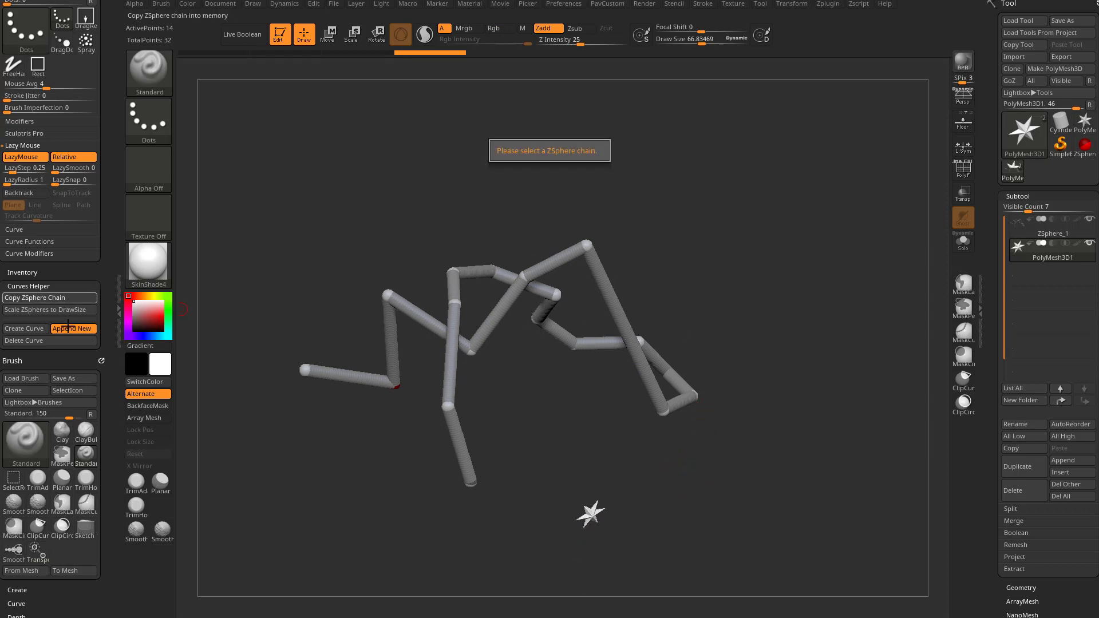
pyautogui.moveTo(24, 328)
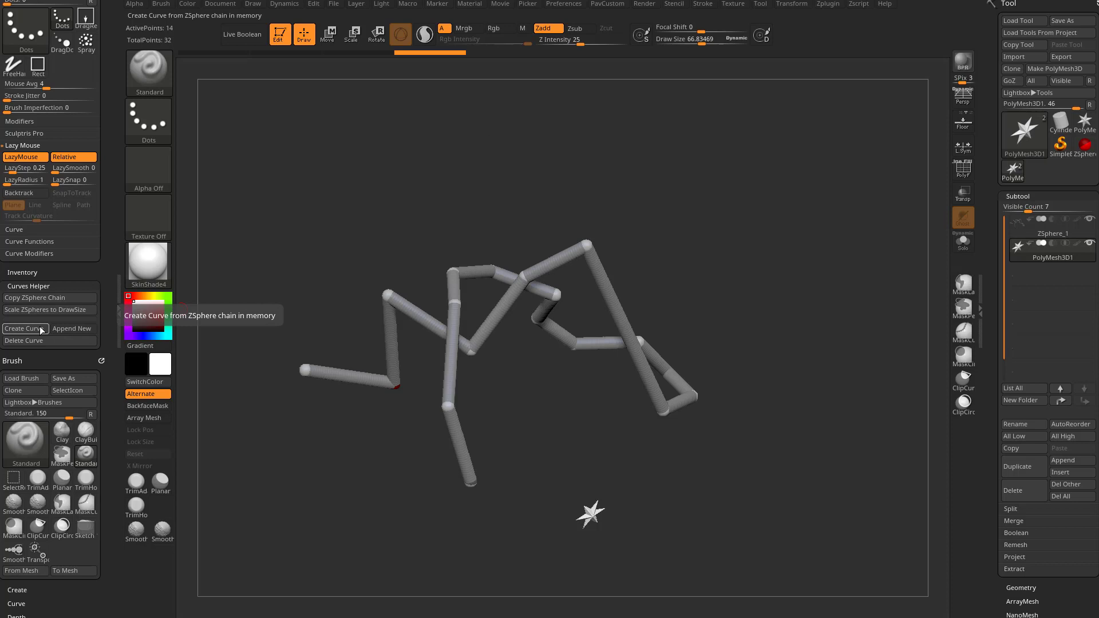
pyautogui.moveTo(536, 284)
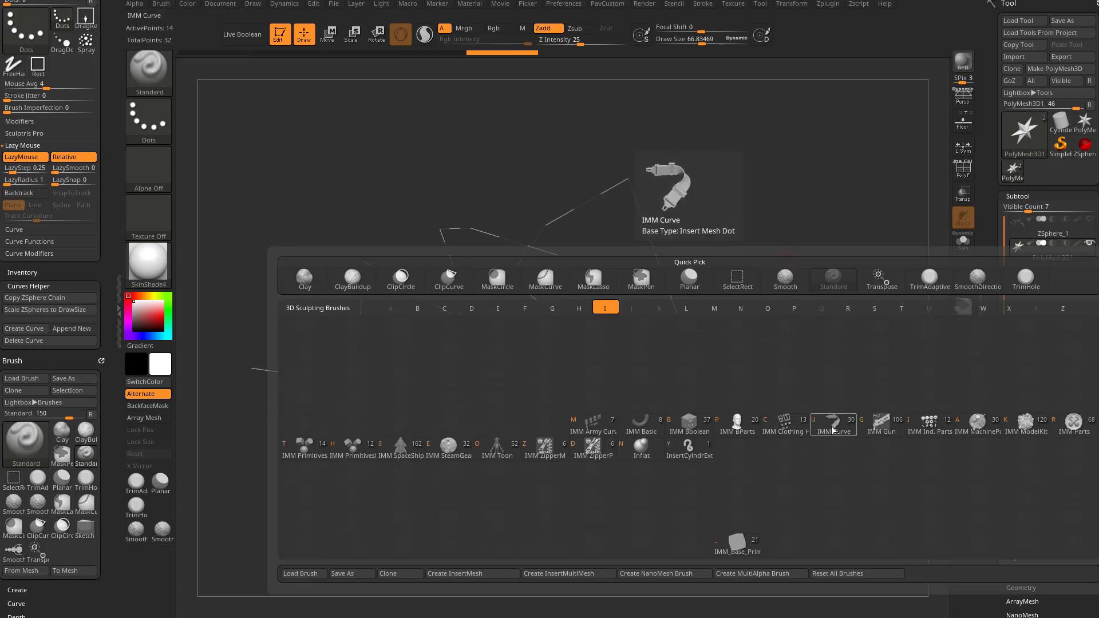
# Select the IMM Curve brush and pick an insert mesh for the curve.
pyautogui.click(833, 423)
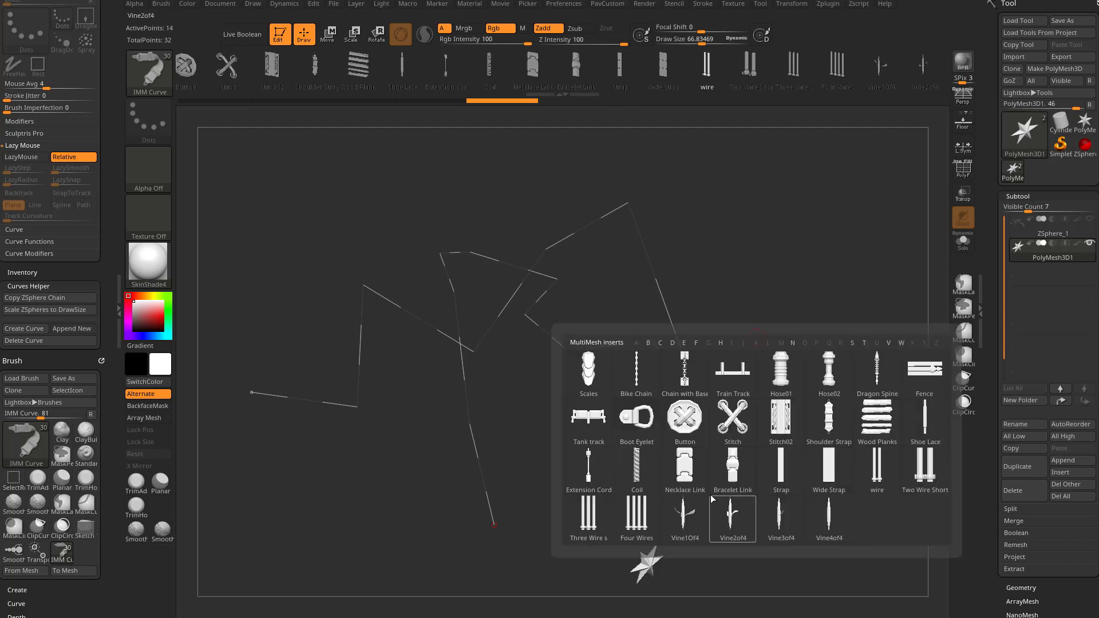
pyautogui.click(685, 466)
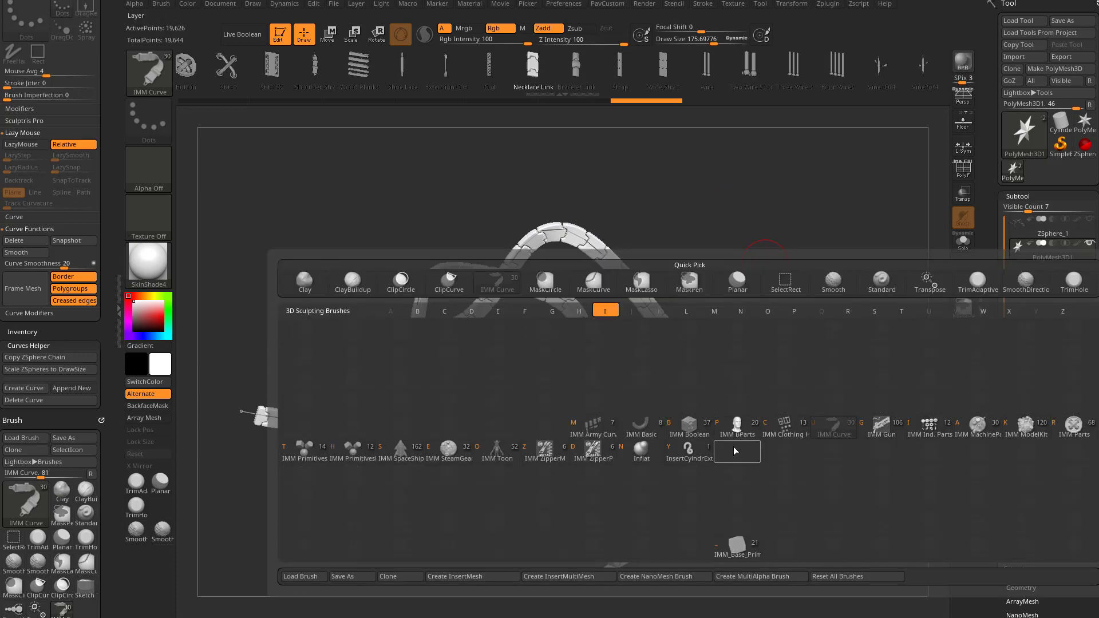
# Switch to the IMM Army Curve brush and its Bike Chain insert.
pyautogui.click(794, 362)
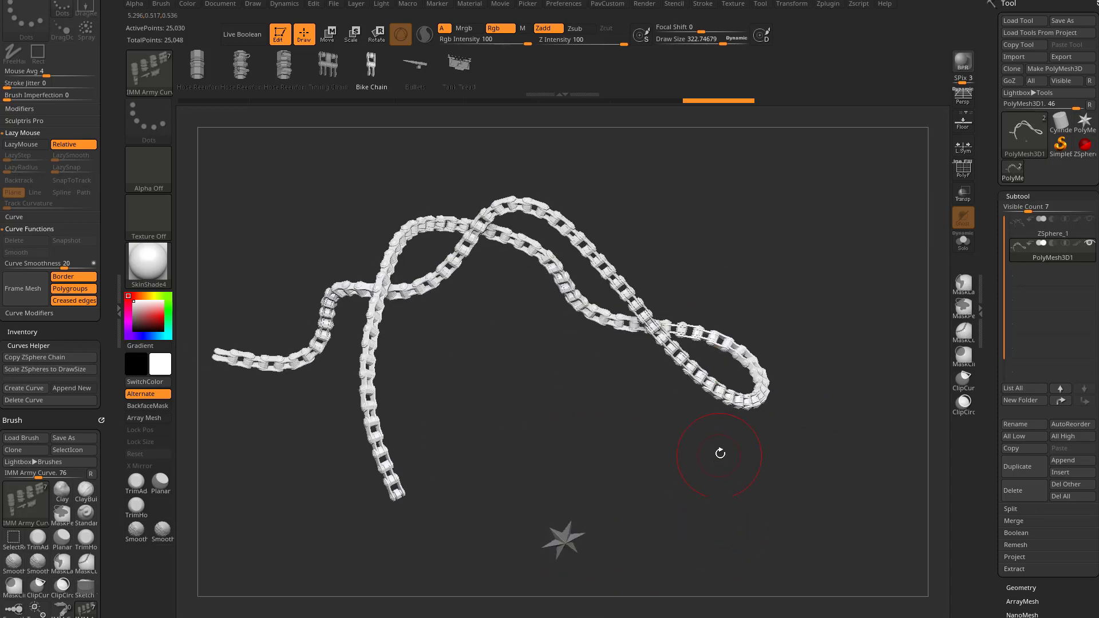
pyautogui.click(45, 369)
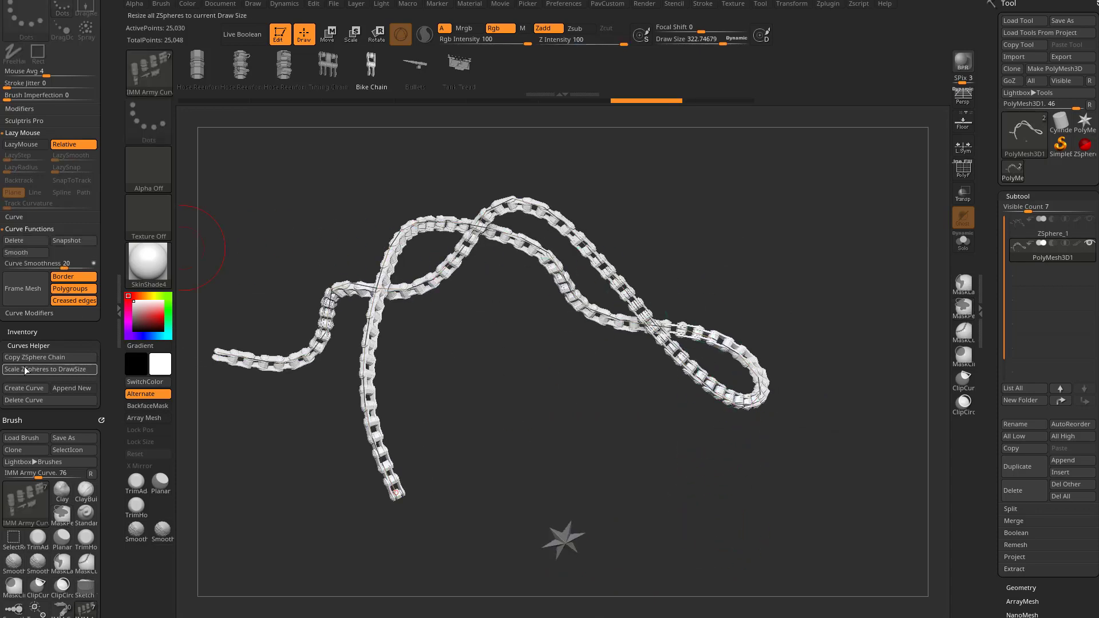
# Rework the chain path, then expand Stroke > Curve so the guiding curve reappears.
pyautogui.click(23, 400)
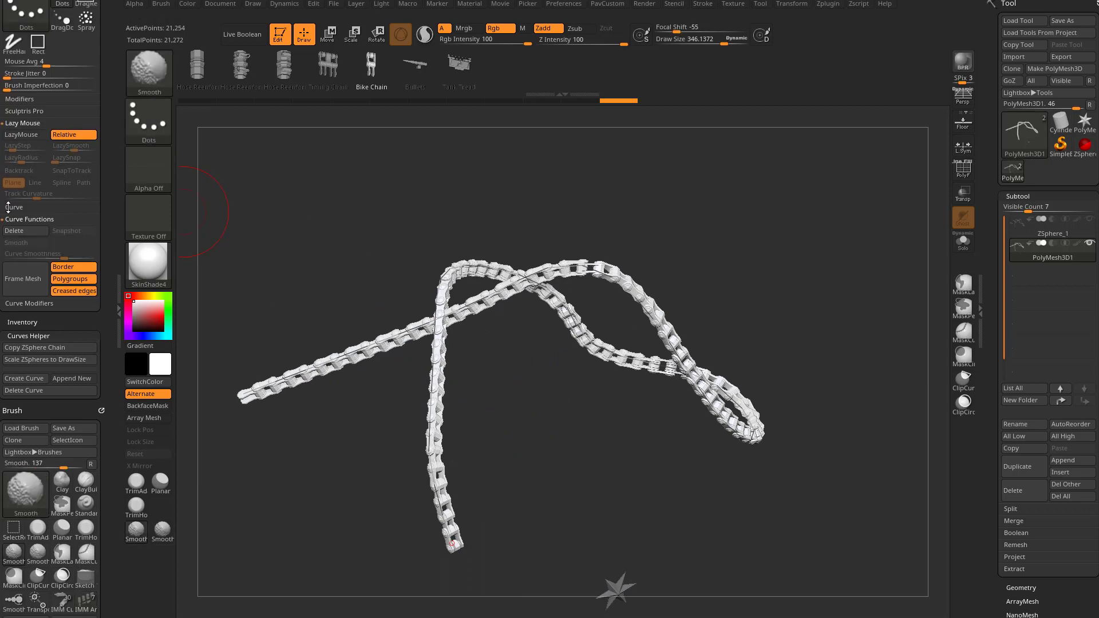
pyautogui.click(148, 72)
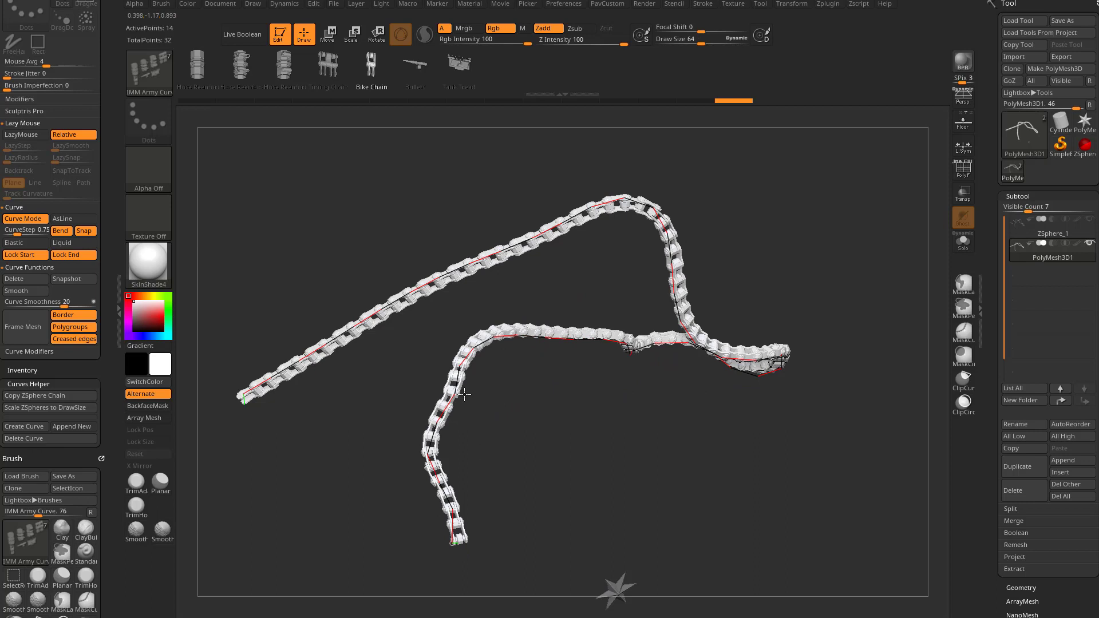
# Drag the curve into a serpentine S-shape, then start loading a saved tool.
pyautogui.click(72, 254)
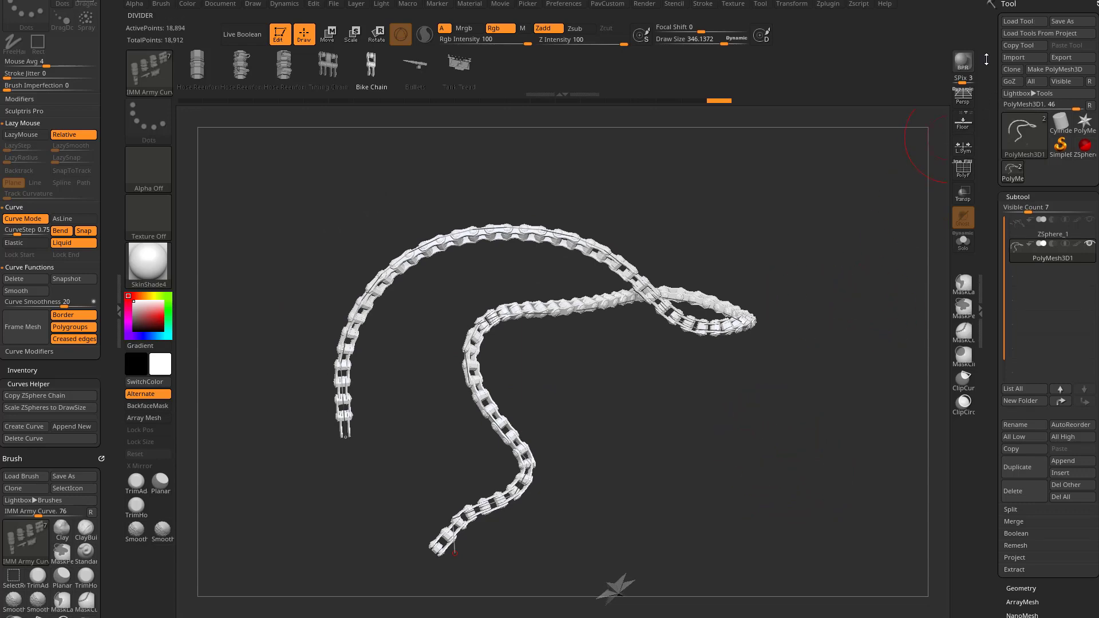
pyautogui.click(1023, 20)
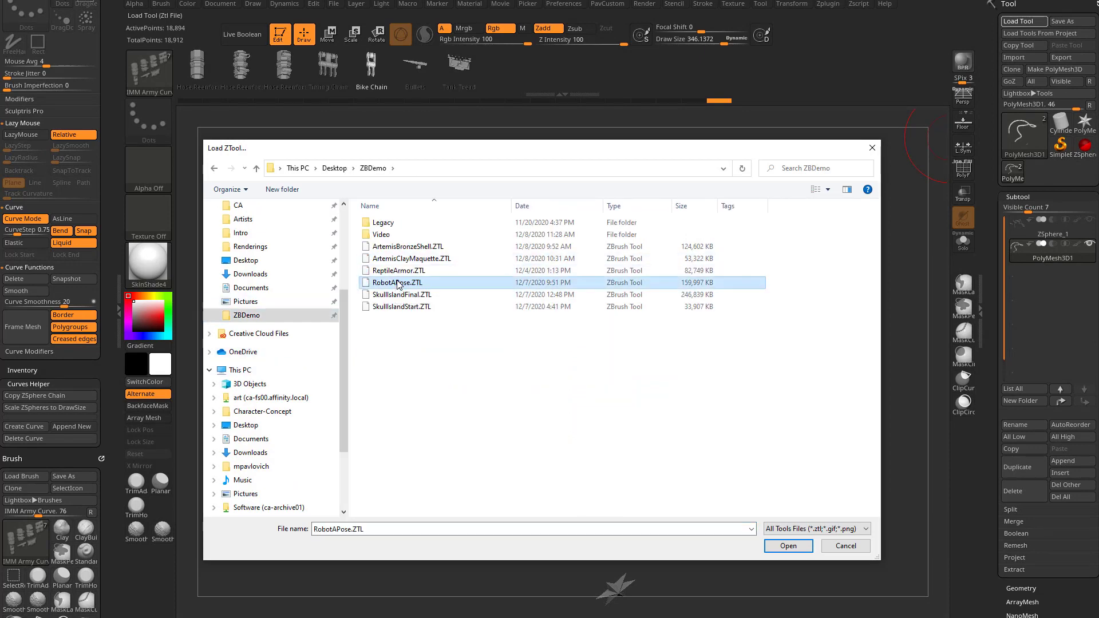
# Open RobotAPose.ZTL and select one of its orange ZSphere hose subtools.
pyautogui.click(788, 546)
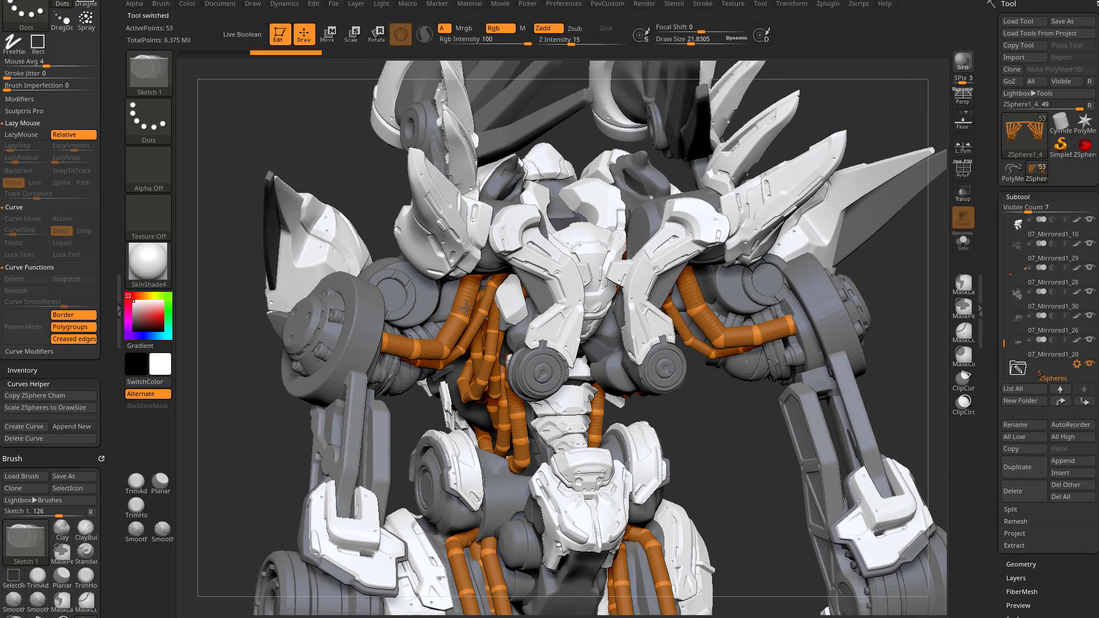
pyautogui.click(1051, 367)
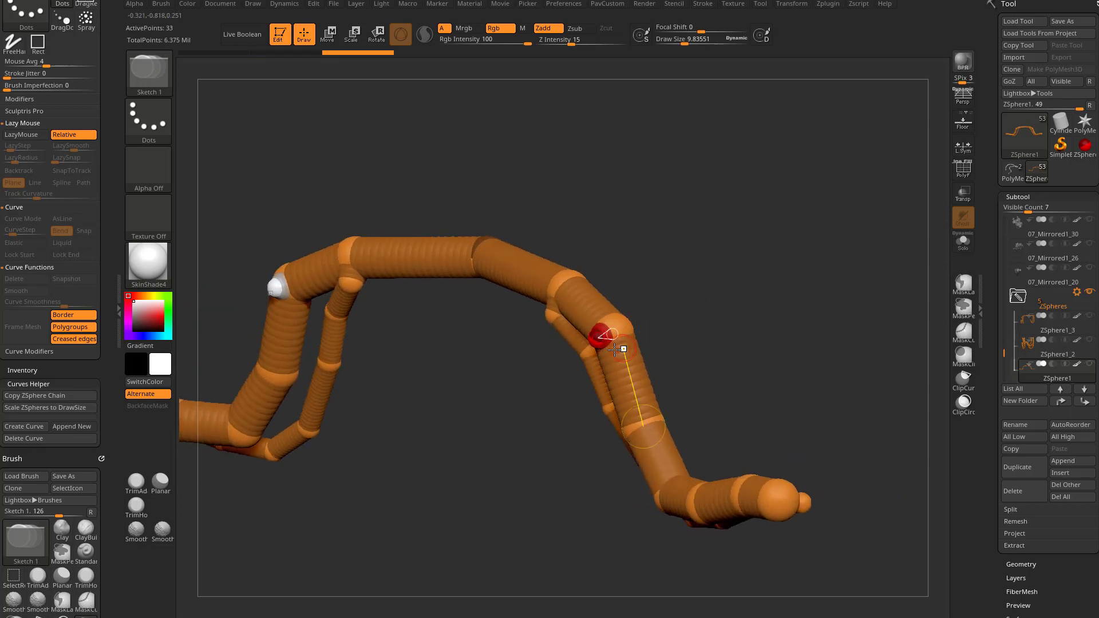
# Copy the orange hose's ZSphere chain as a curve onto a new PolyMesh subtool.
pyautogui.click(328, 35)
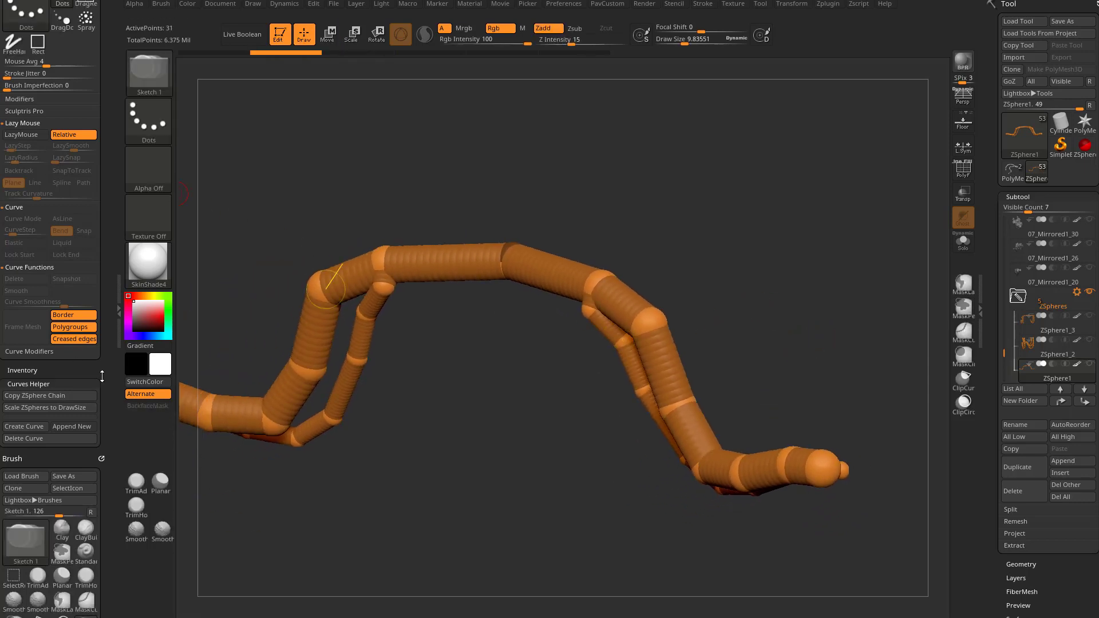
pyautogui.click(35, 366)
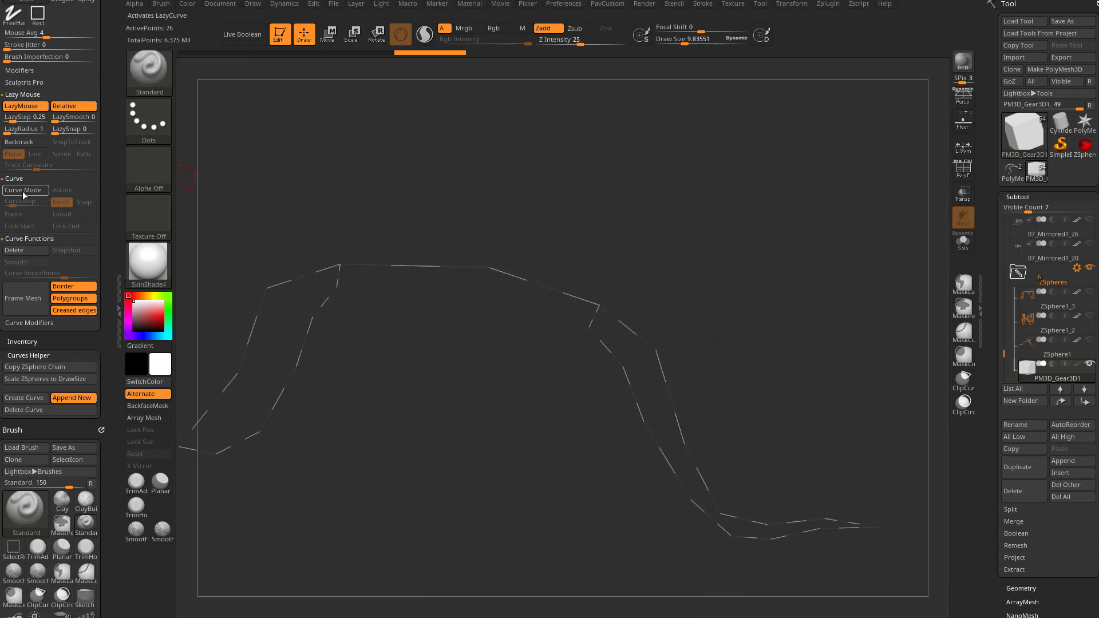
pyautogui.moveTo(638, 235)
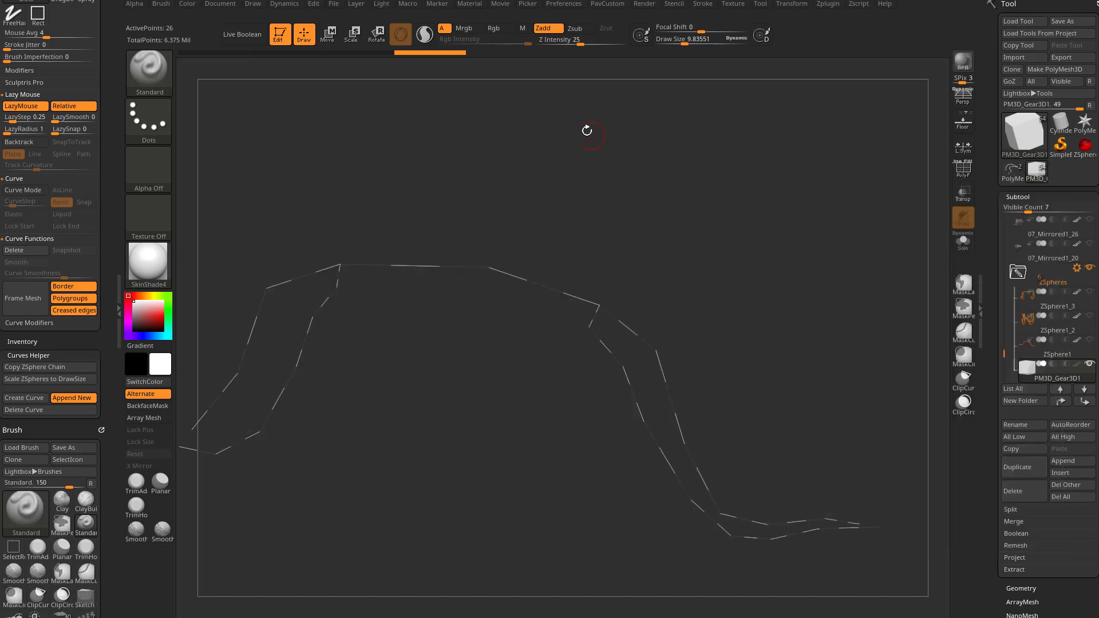
# Preview a CurveTube along the hose curve, then pick the CurveMultiTube brush.
pyautogui.click(149, 72)
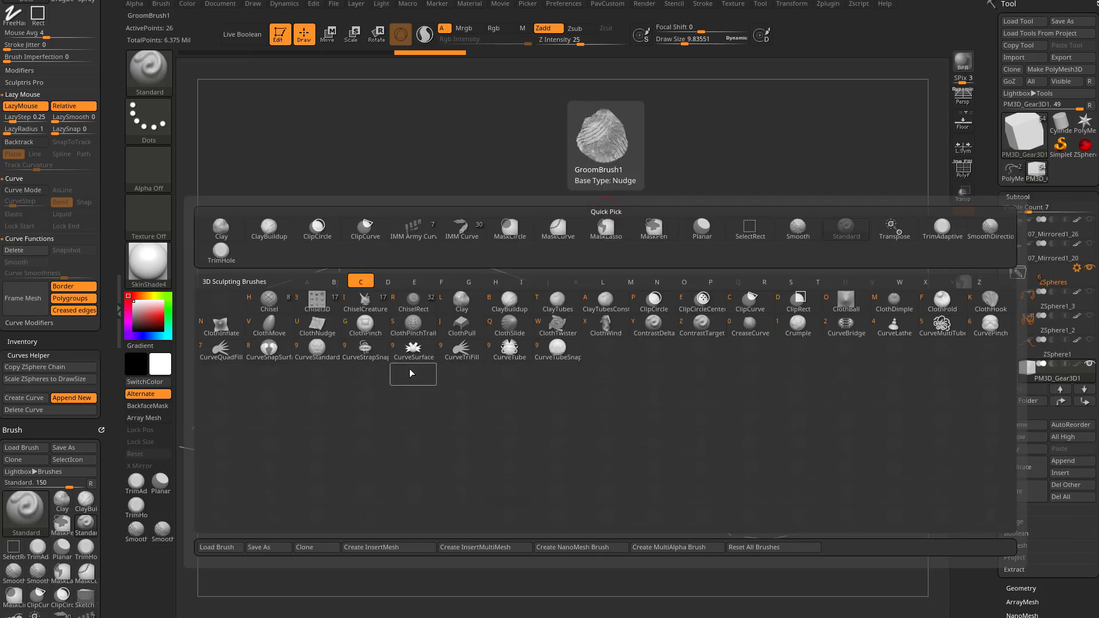
pyautogui.click(508, 347)
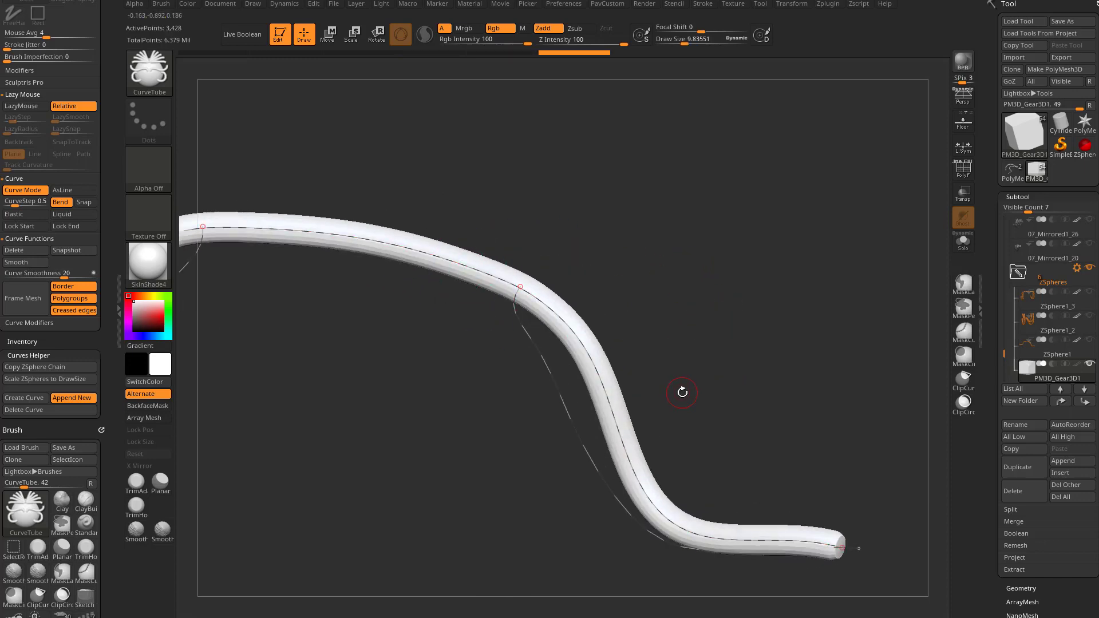
pyautogui.moveTo(598, 243)
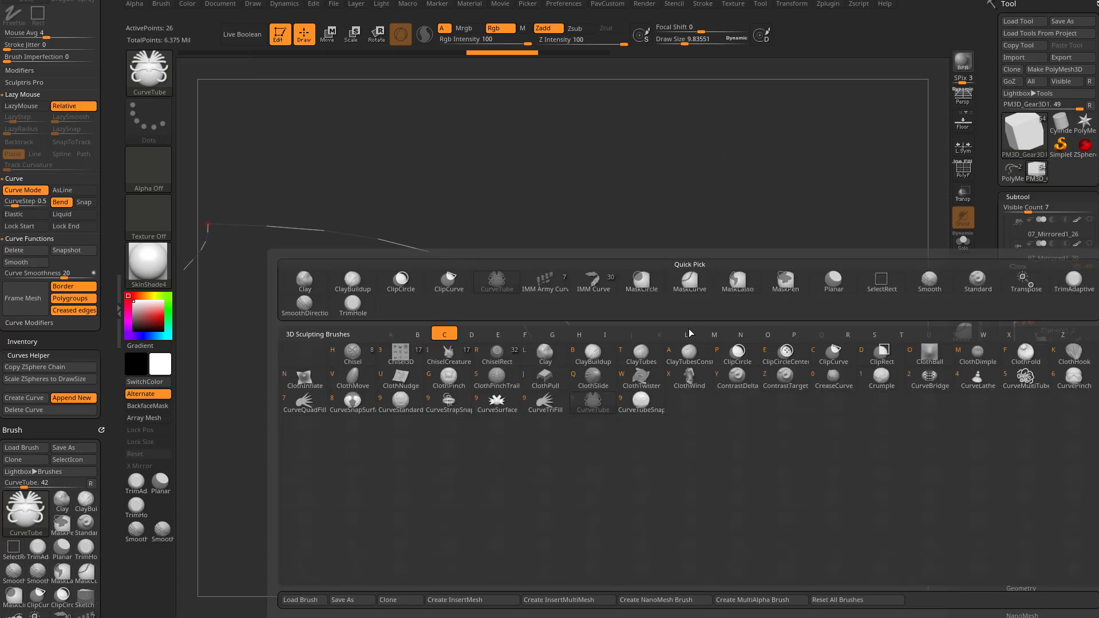
pyautogui.click(1027, 381)
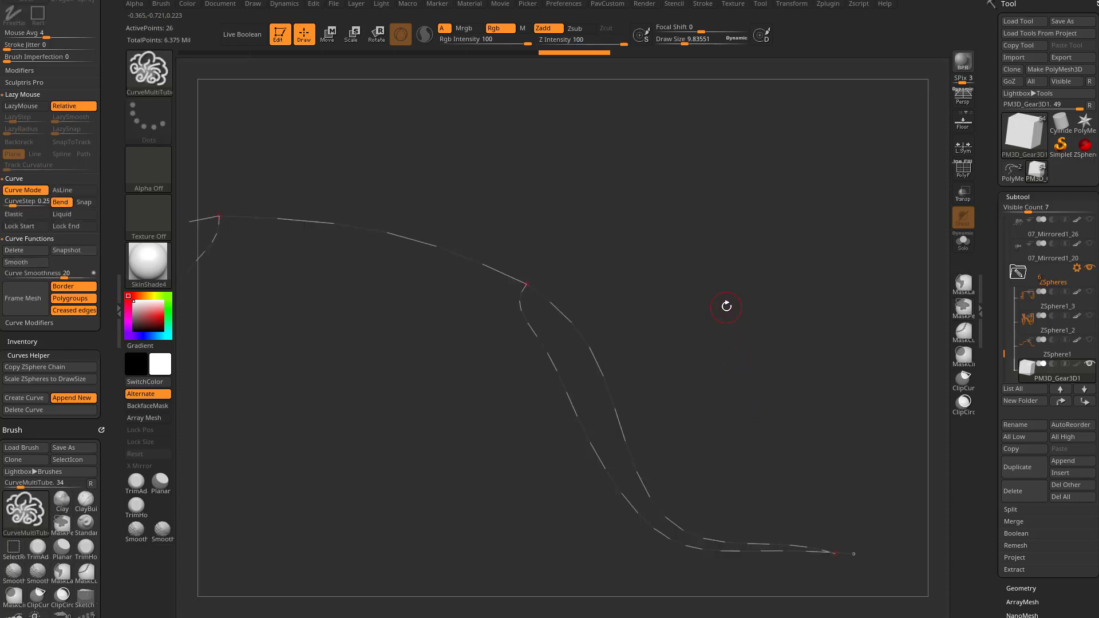
# Switch back to CurveTube and generate a smooth white tube along the hose curve.
pyautogui.click(148, 67)
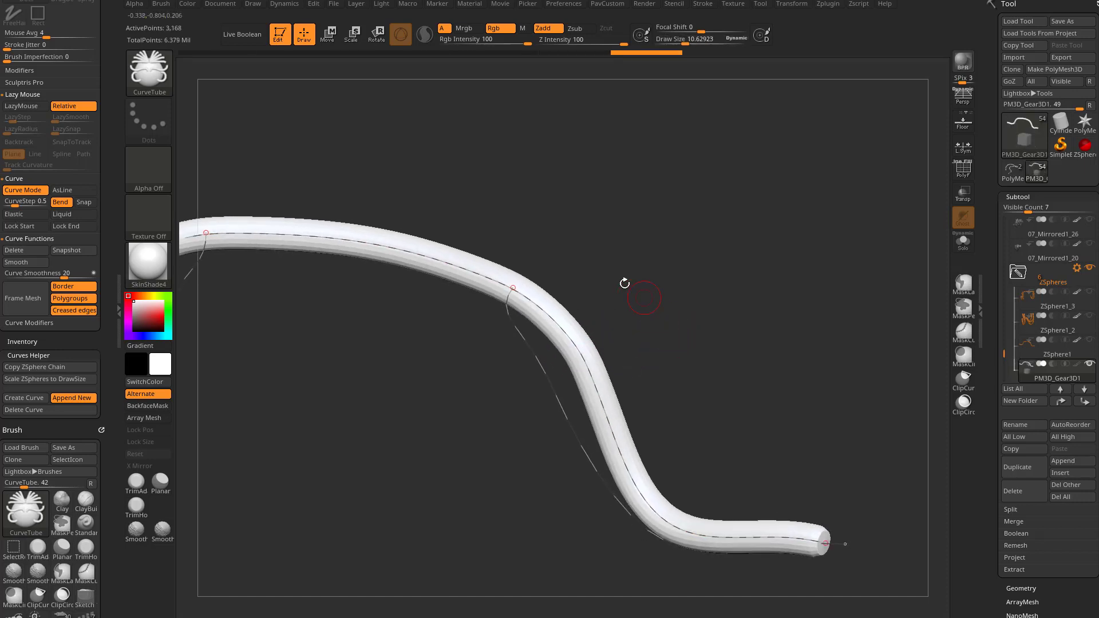
# Snapshot the tube into geometry and apply it to the second curve branch.
pyautogui.click(66, 250)
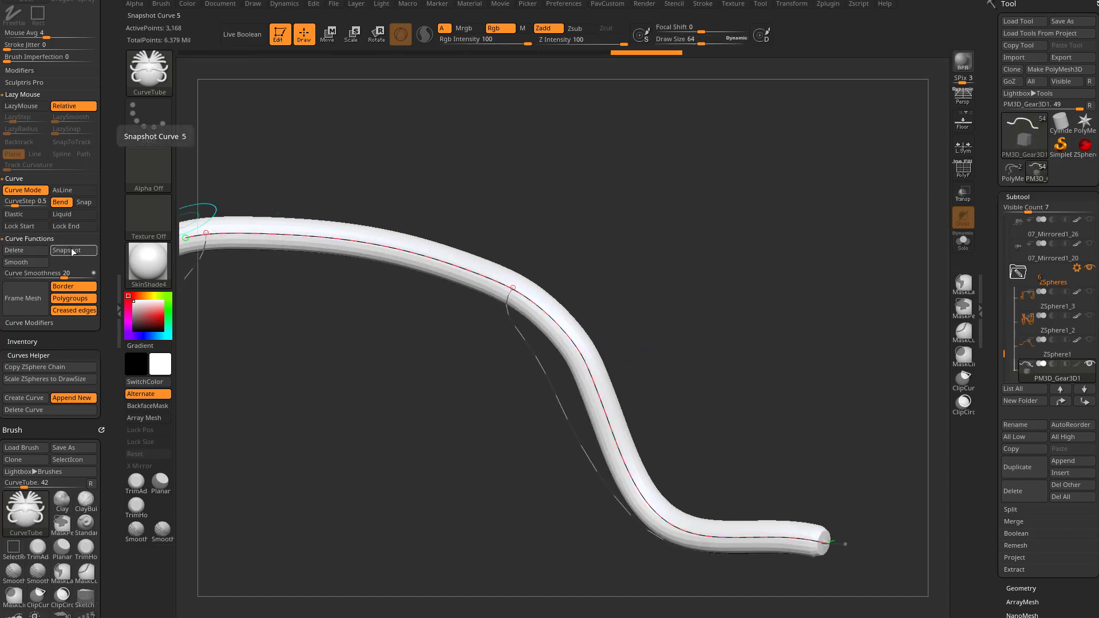
pyautogui.click(68, 250)
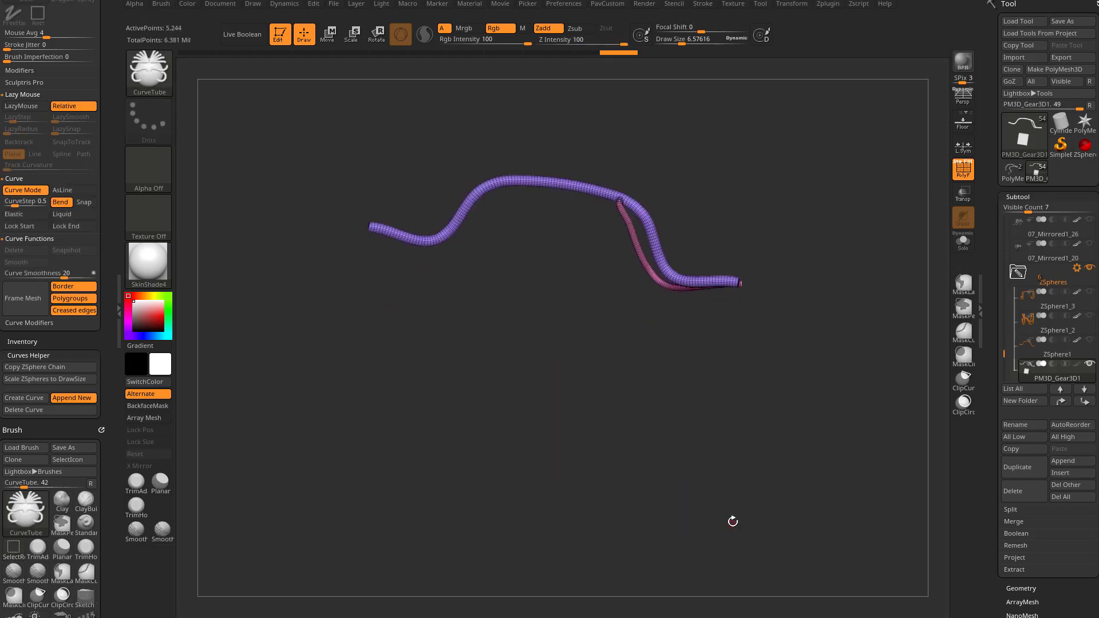
# Hide the placeholder cube faces and delete the hidden geometry with Del Hidden.
pyautogui.scroll(-3)
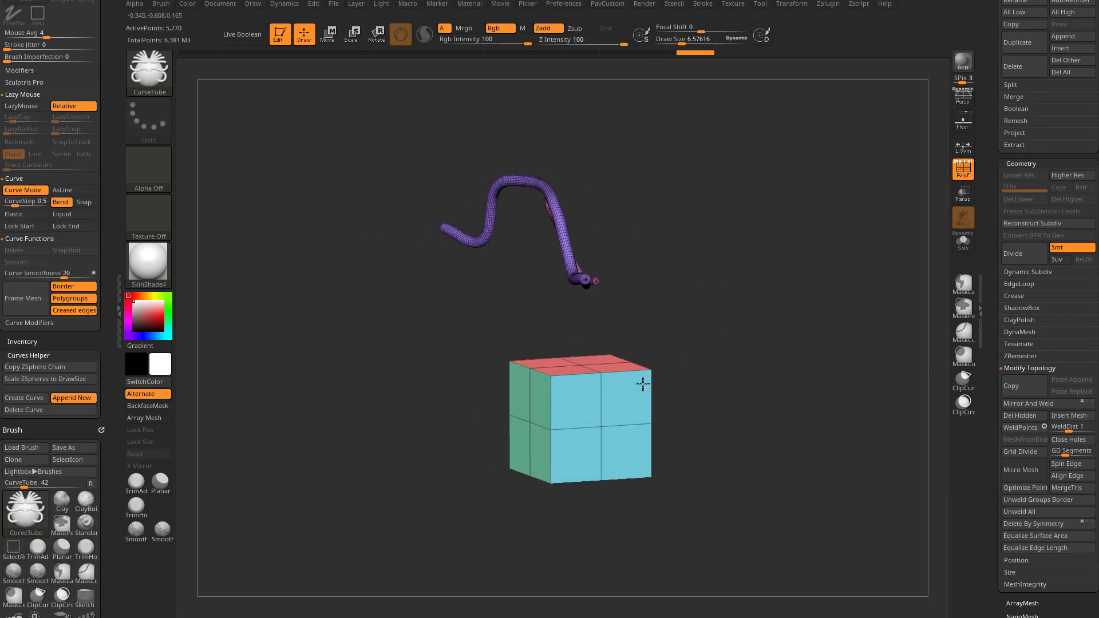
pyautogui.click(26, 498)
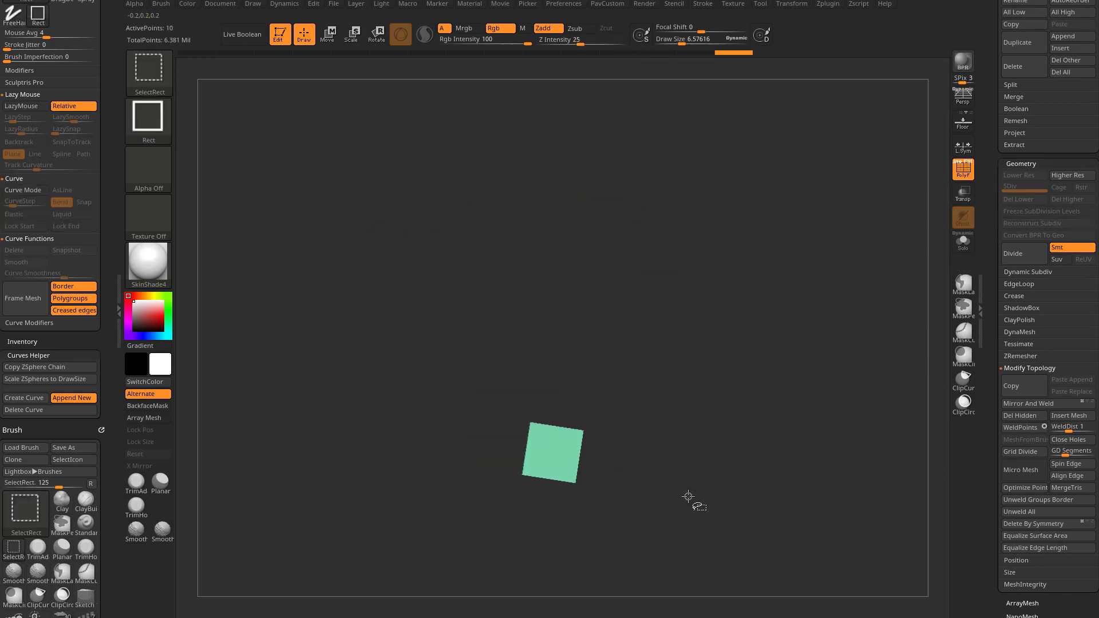
pyautogui.click(26, 509)
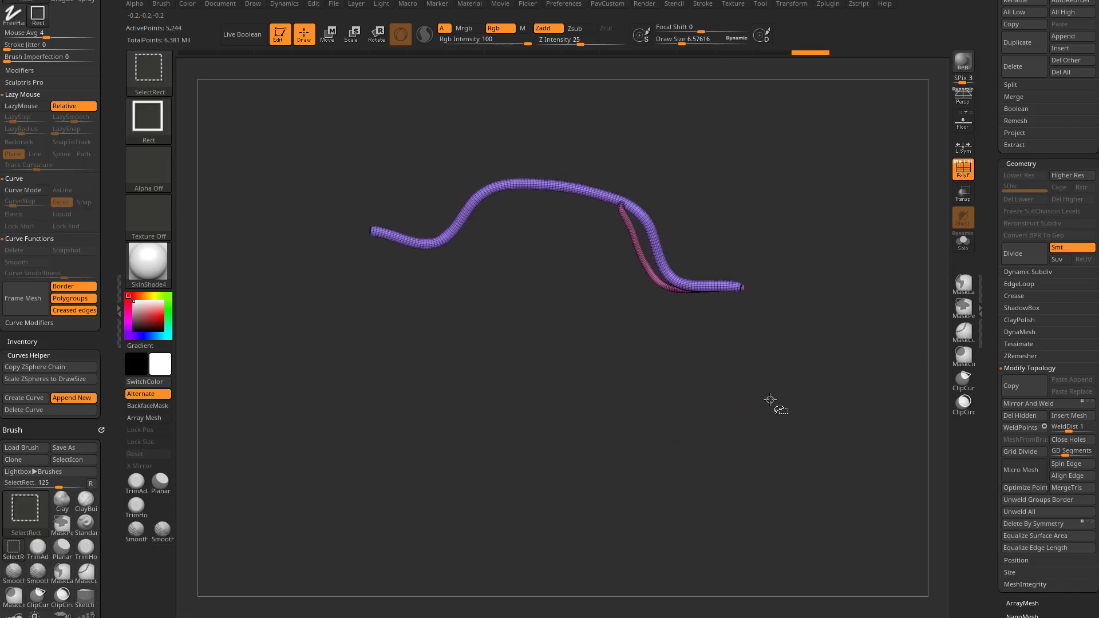
pyautogui.click(25, 509)
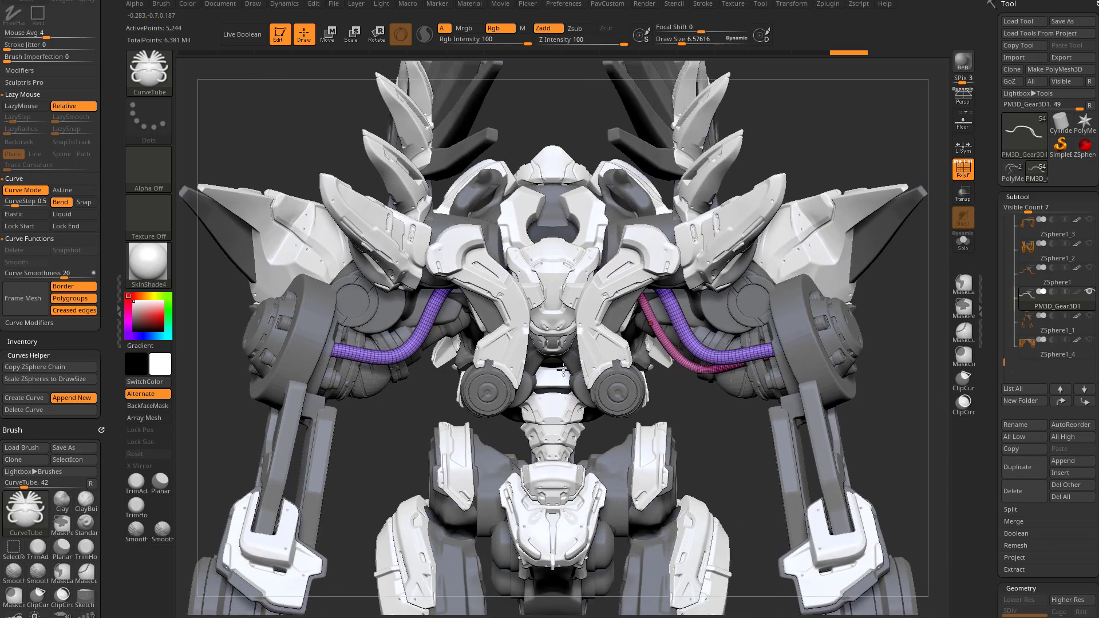
# Turn on Transp and Mirror And Weld the hoses to the robot's other side.
pyautogui.click(962, 240)
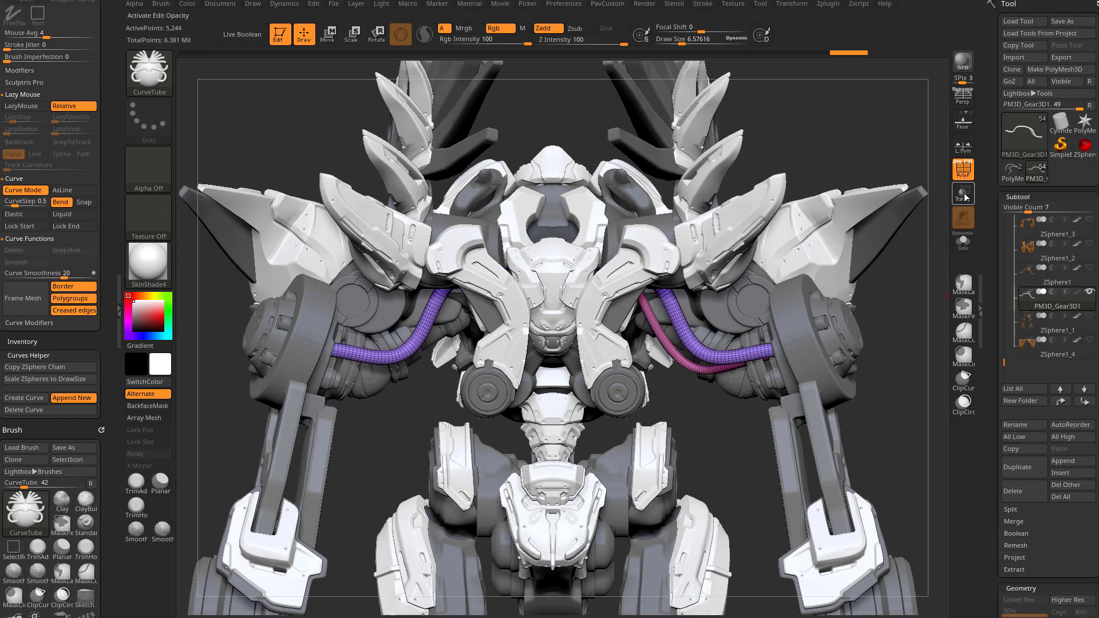
pyautogui.click(963, 218)
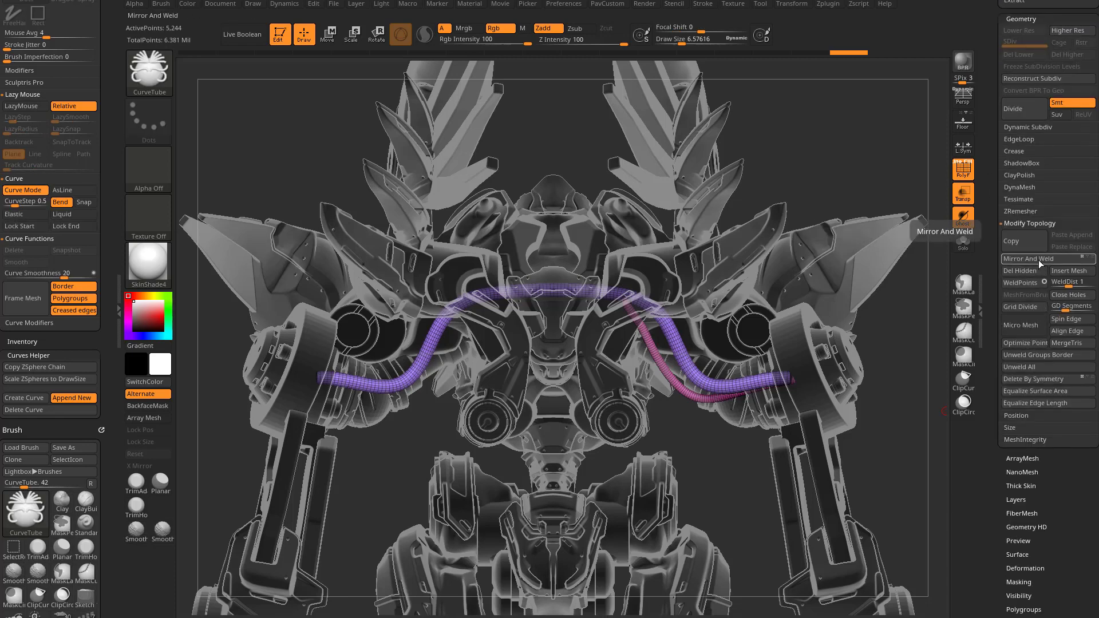
pyautogui.click(1041, 259)
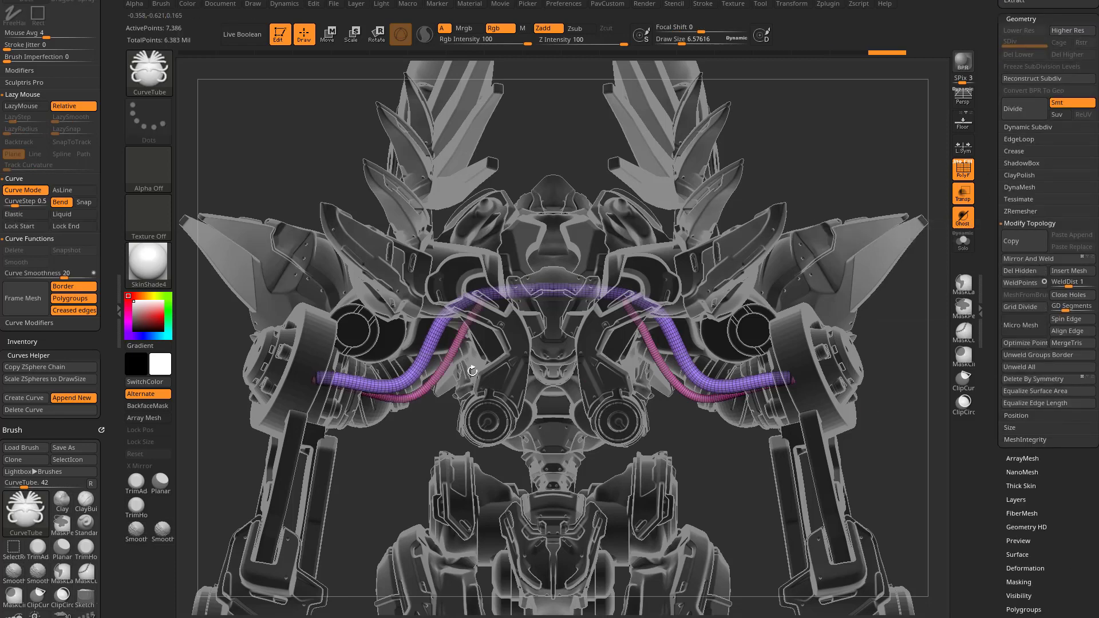